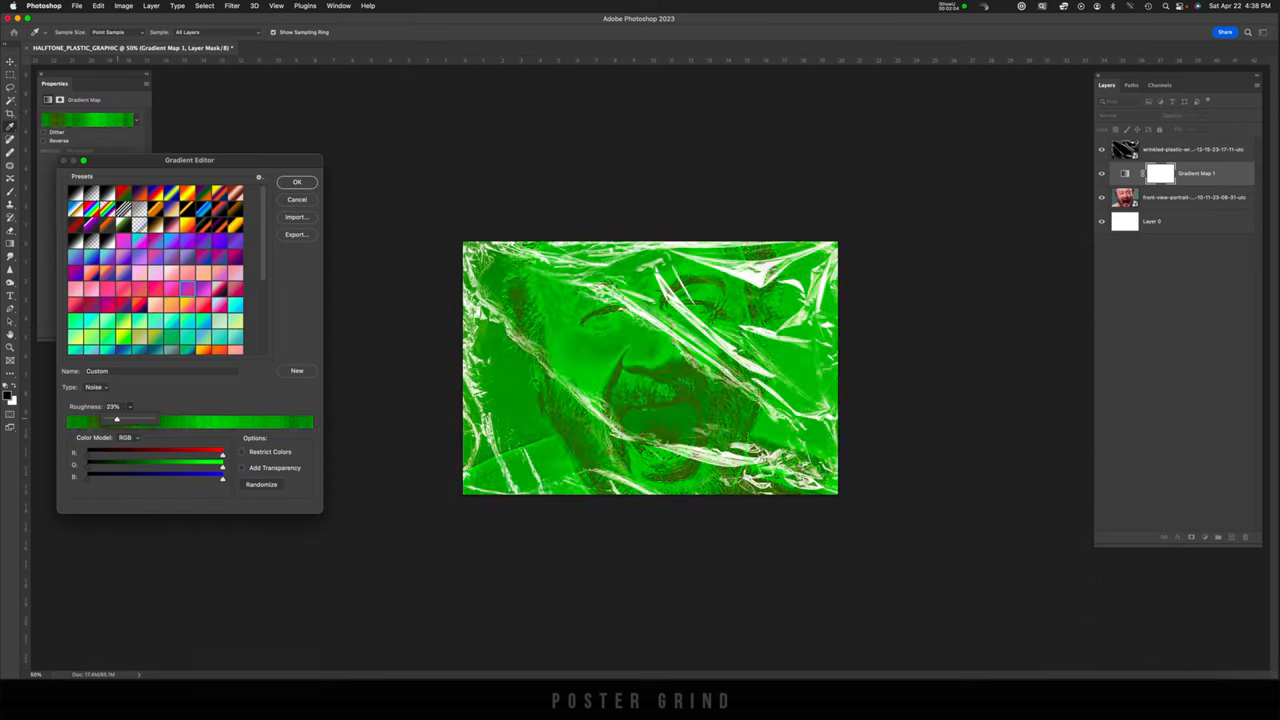
# Randomize the low-roughness noise gradient until the wrapped portrait turns bright green.
pyautogui.click(261, 484)
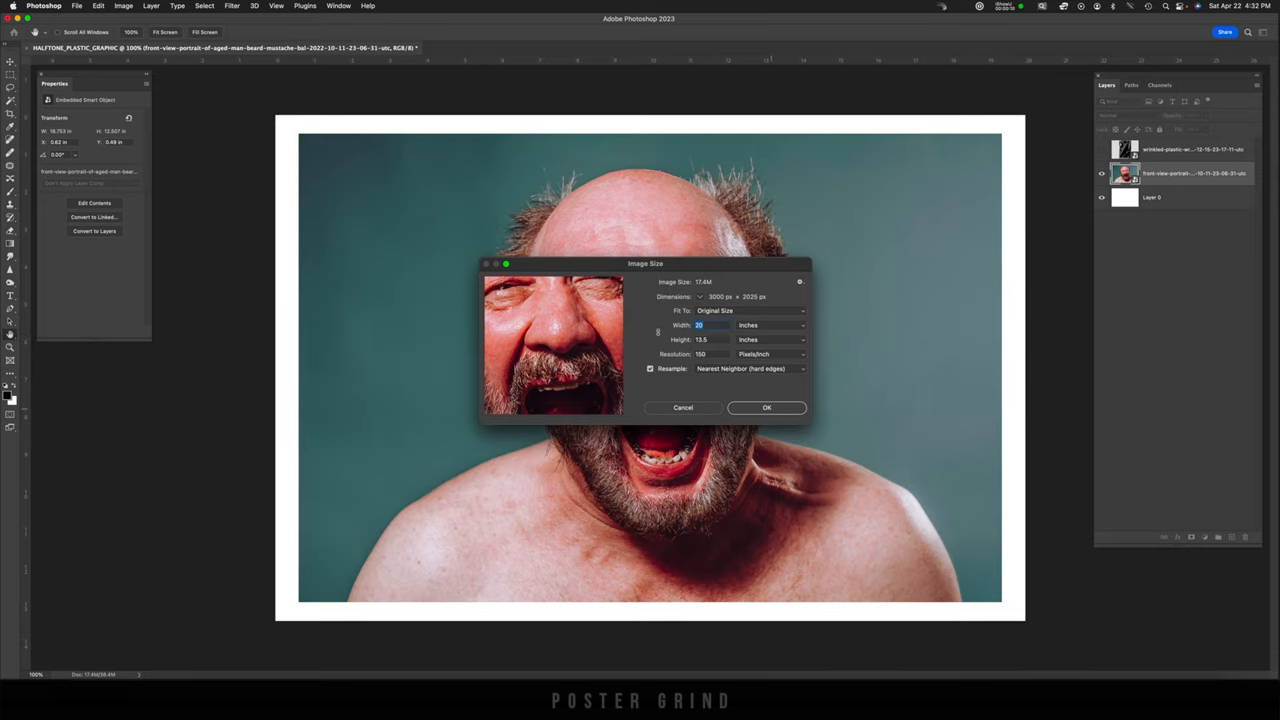
# Confirm the 20 × 13.5 in, 150 ppi resize, hide the plastic wrap, and select the portrait.
pyautogui.click(766, 408)
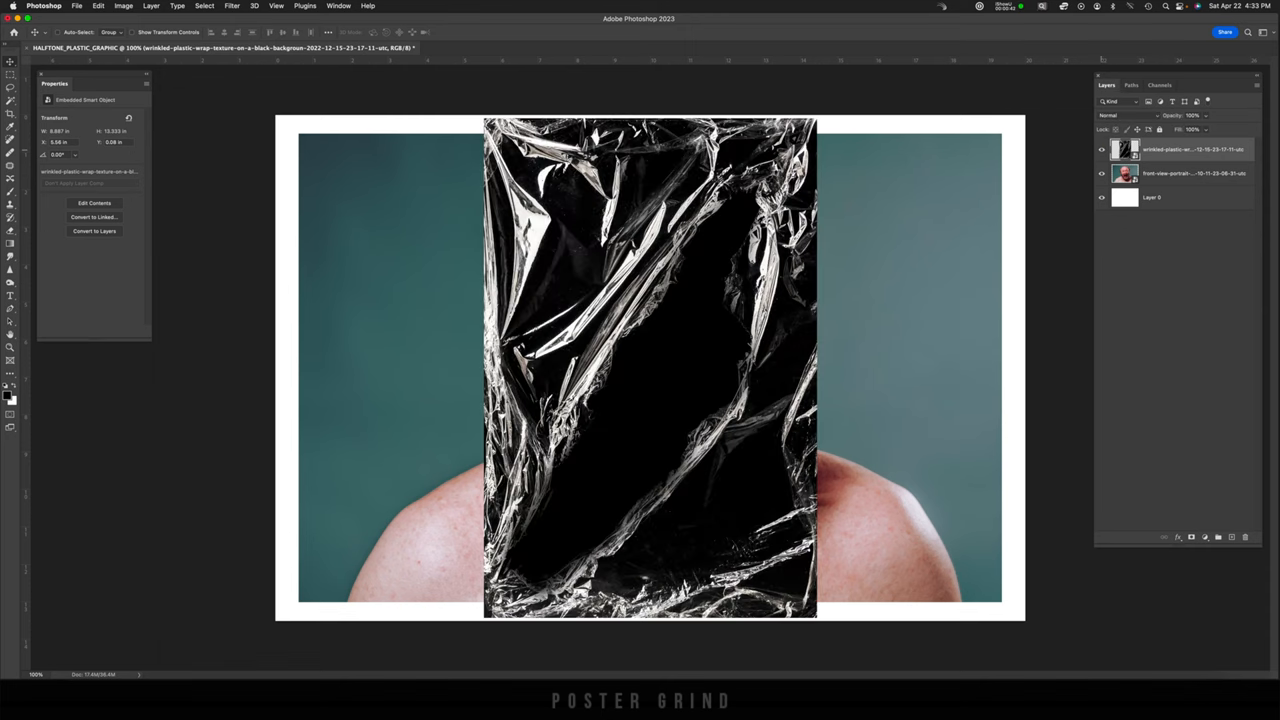
pyautogui.click(1101, 148)
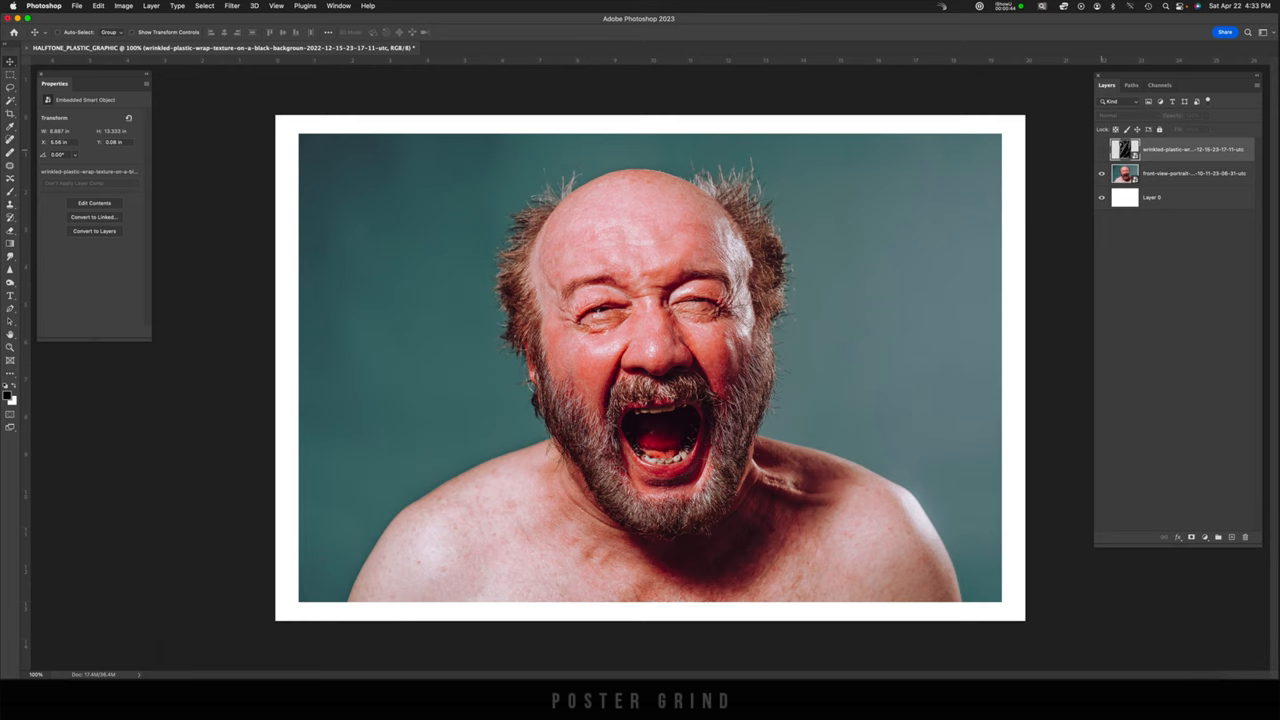
pyautogui.click(1190, 173)
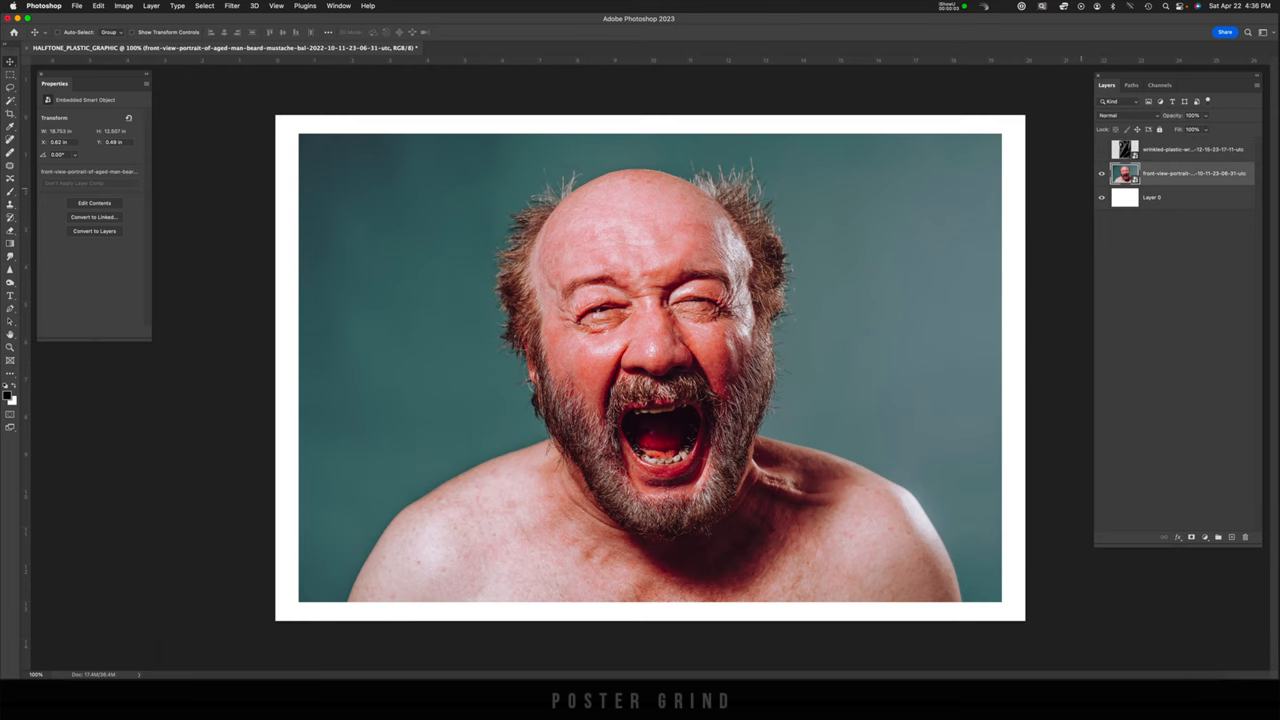
# Free-transform the plastic wrap layer, rotating it 90° and scaling it to fill the canvas.
pyautogui.press('cmd+t')
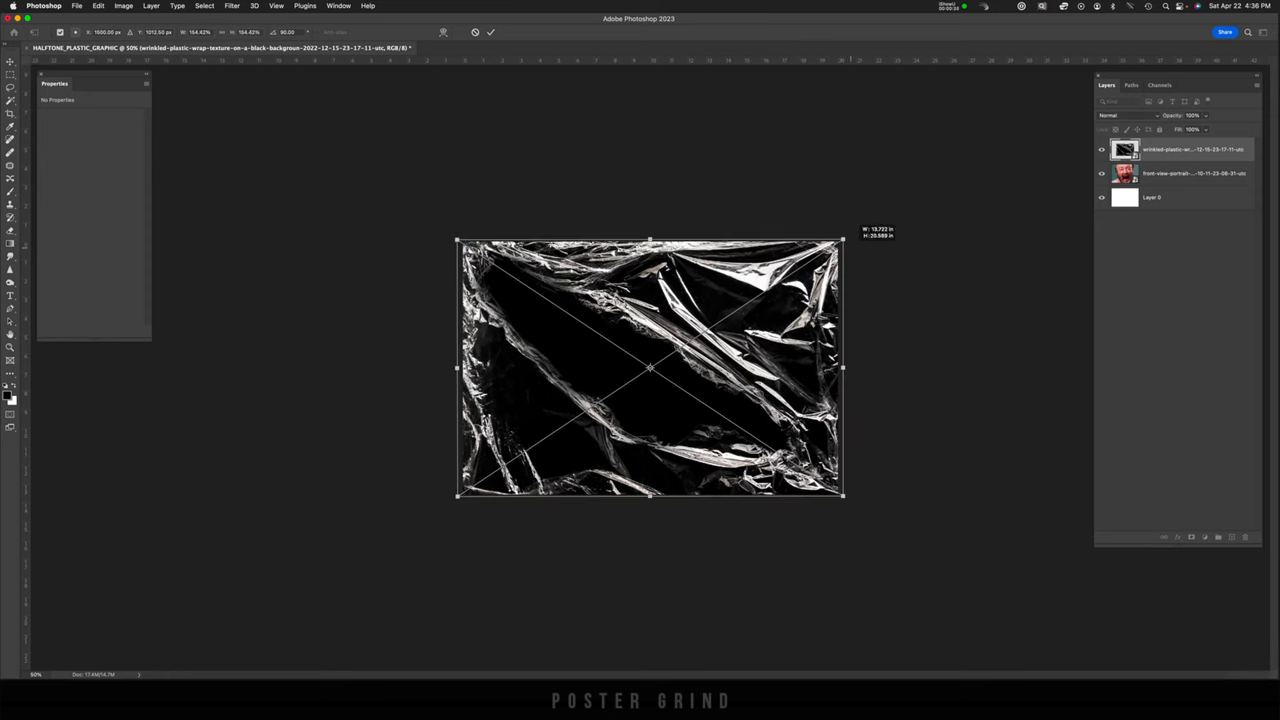
pyautogui.press('Return')
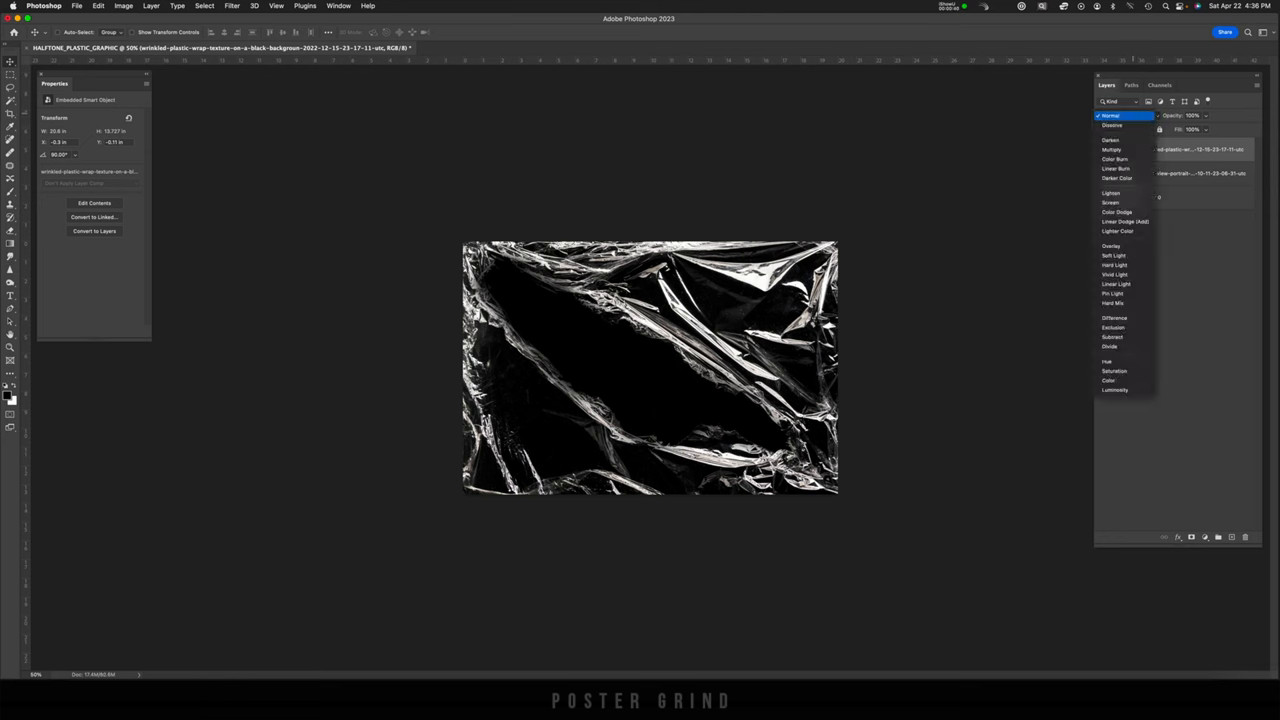
# Set the plastic wrap layer's blend mode to Screen and warp the wrap texture.
pyautogui.click(1110, 192)
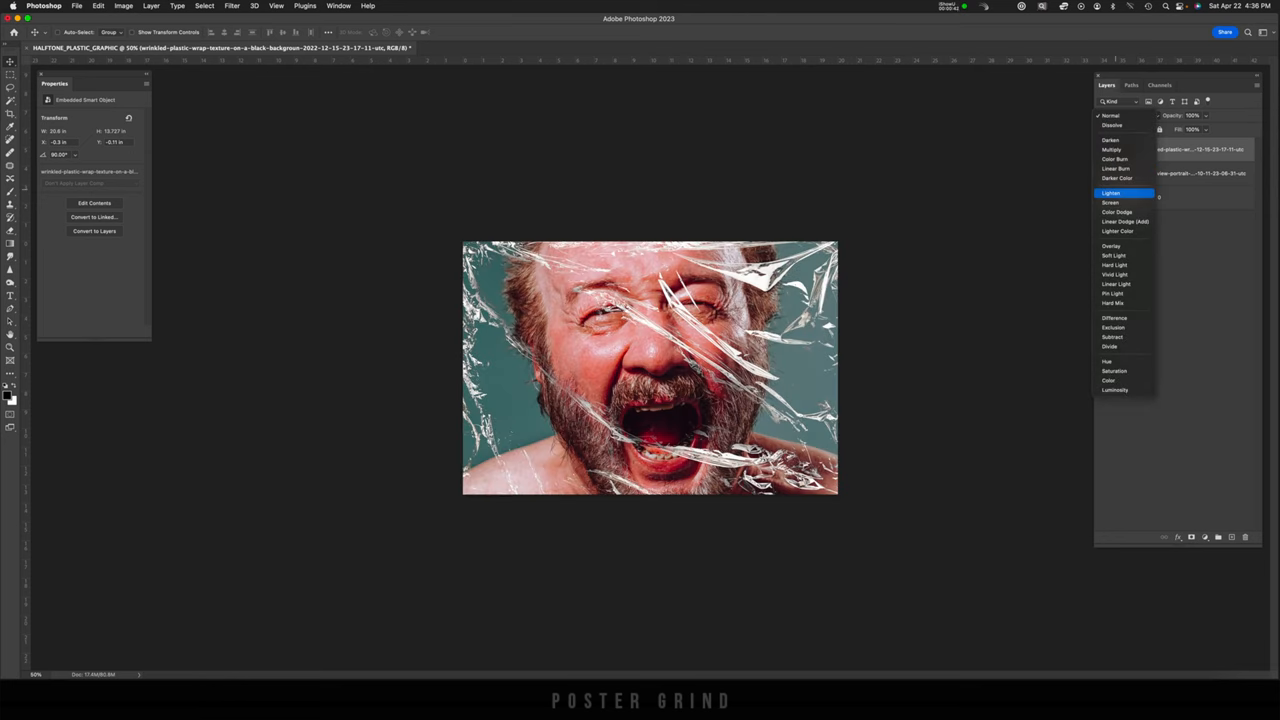
pyautogui.click(1111, 203)
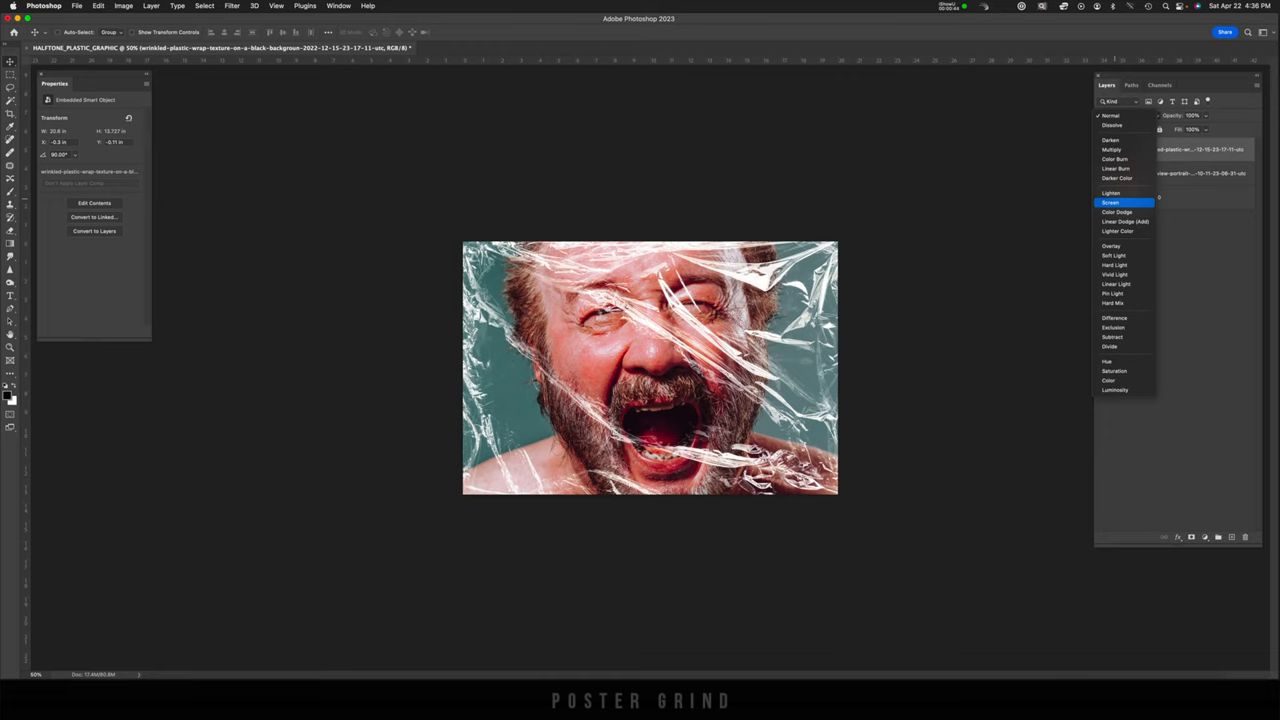
pyautogui.click(1113, 202)
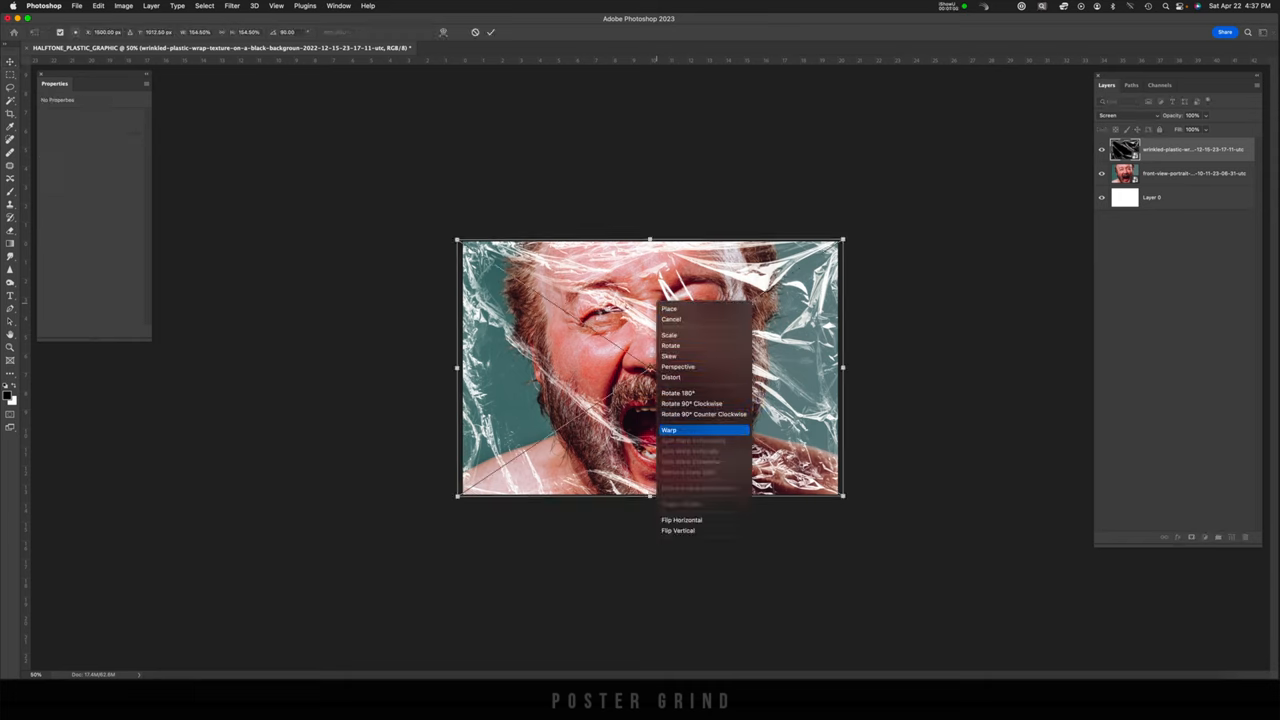
pyautogui.click(667, 435)
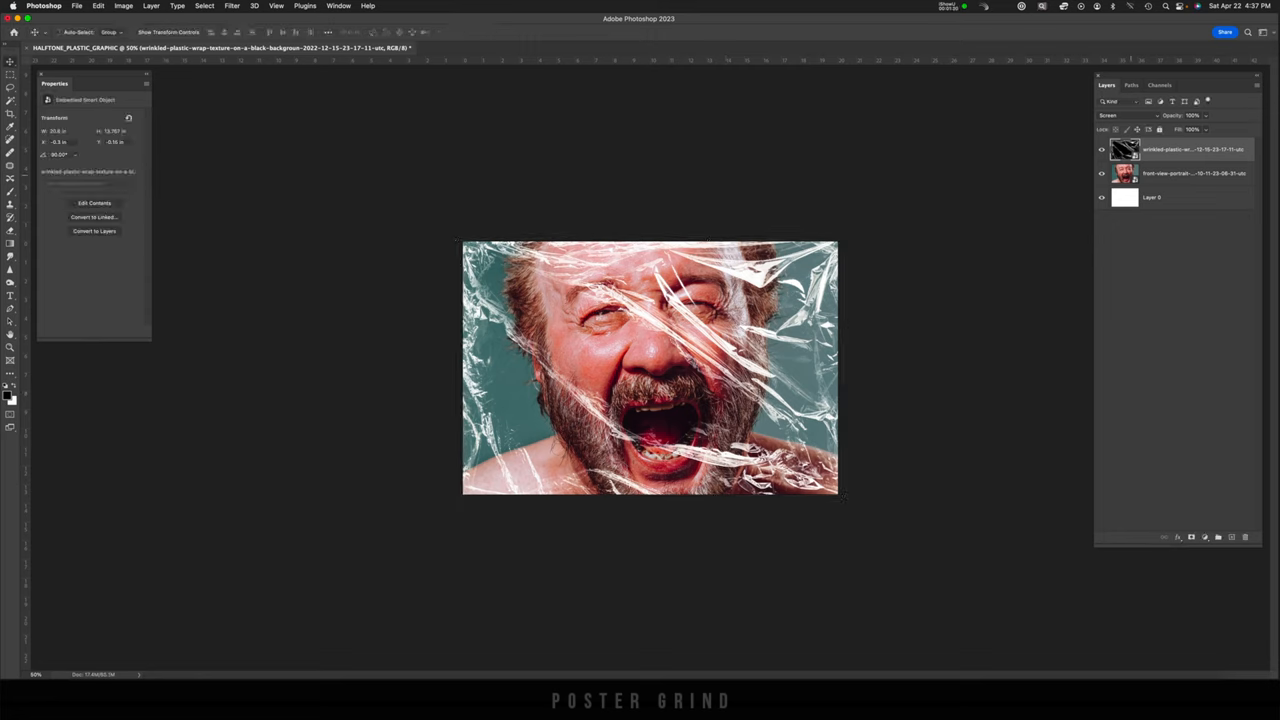
# Add a Gradient Map adjustment above the portrait layer and open its Gradient Editor.
pyautogui.click(1190, 173)
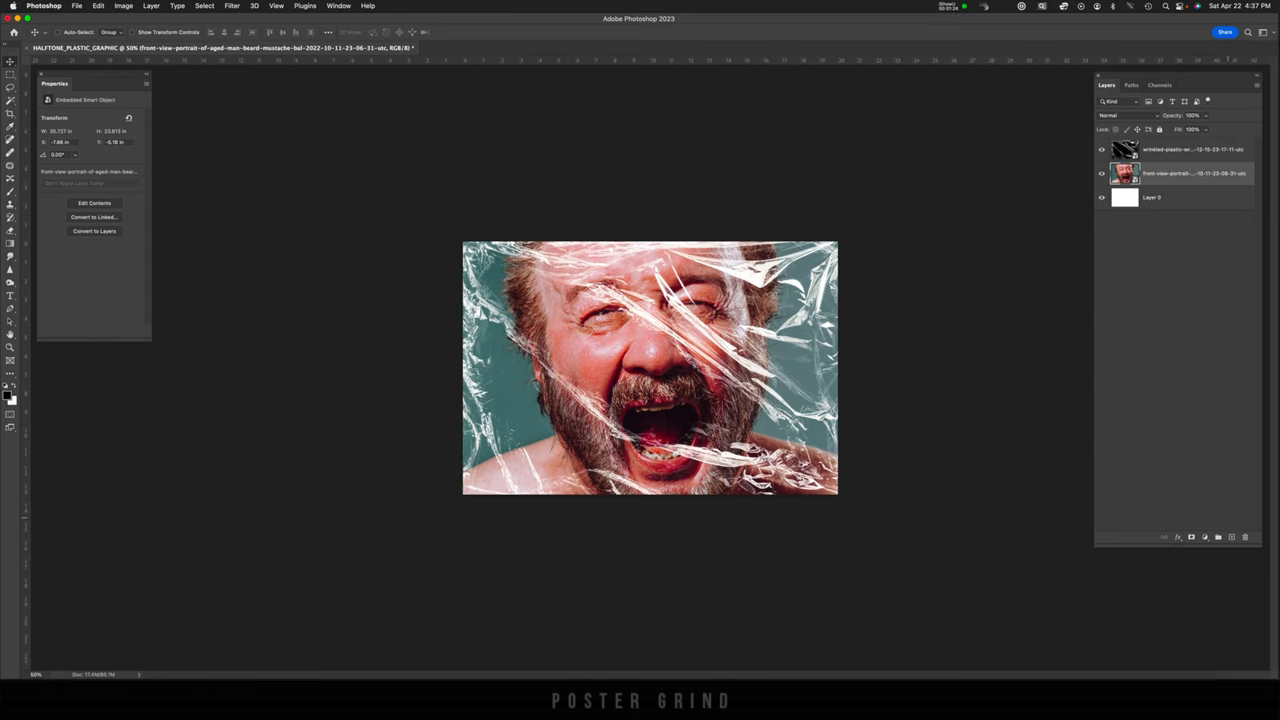
pyautogui.click(1205, 537)
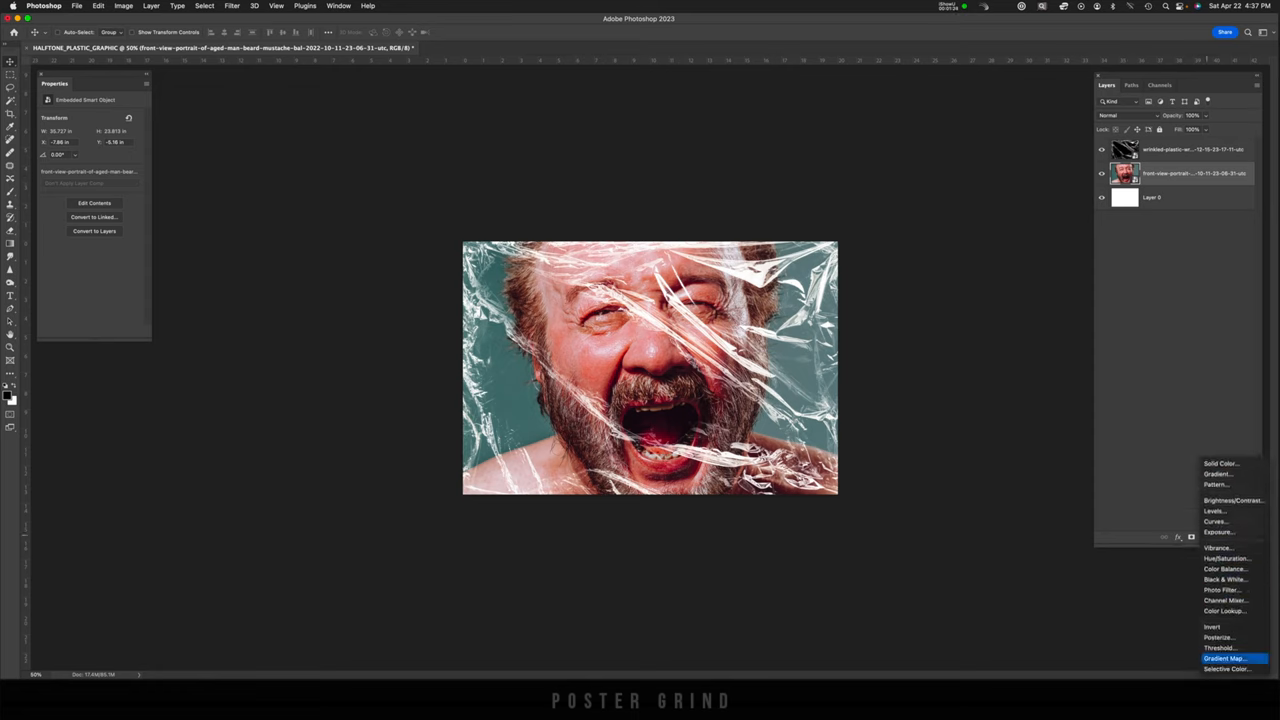
pyautogui.click(1222, 656)
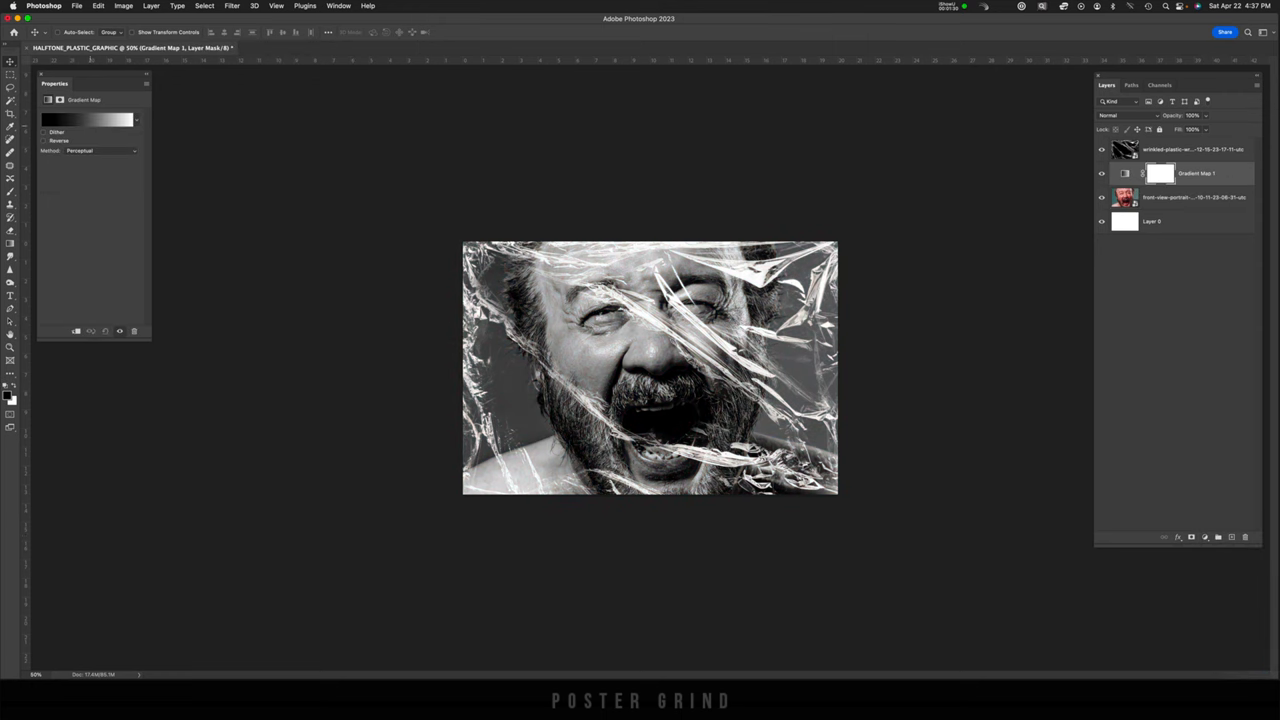
pyautogui.click(90, 119)
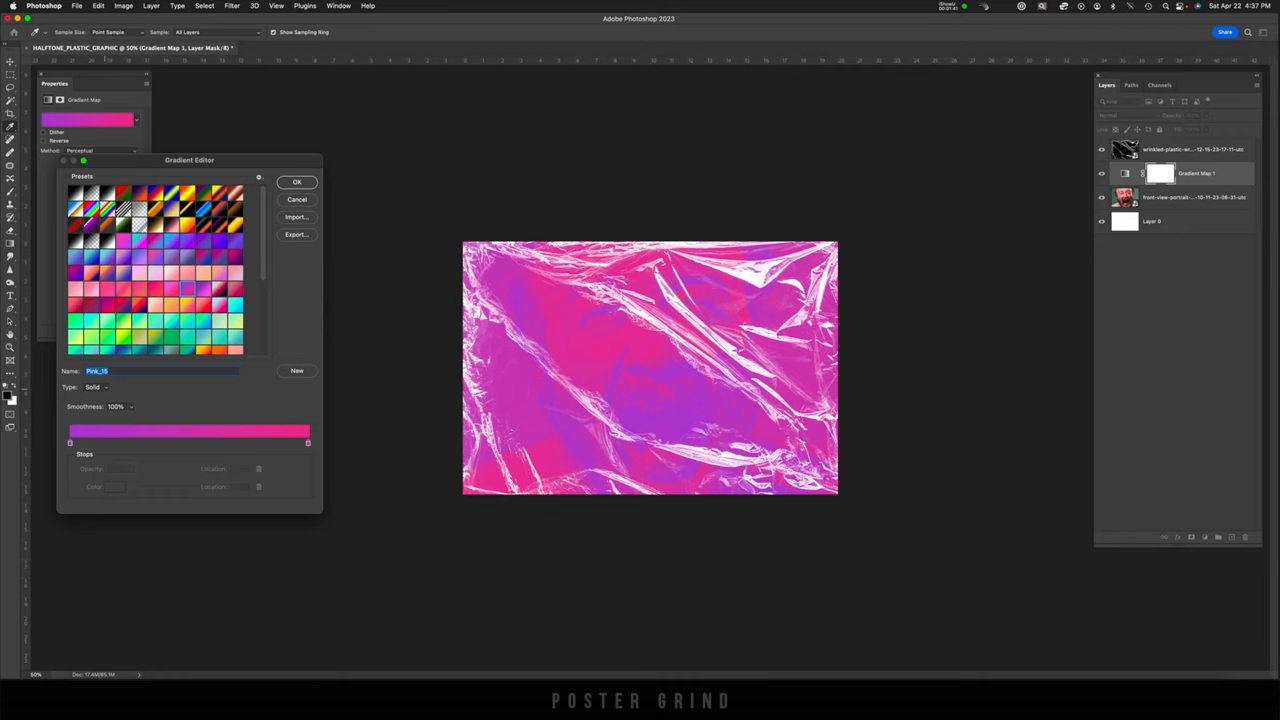
# Switch the gradient type to Noise and randomize the colours several times.
pyautogui.click(95, 387)
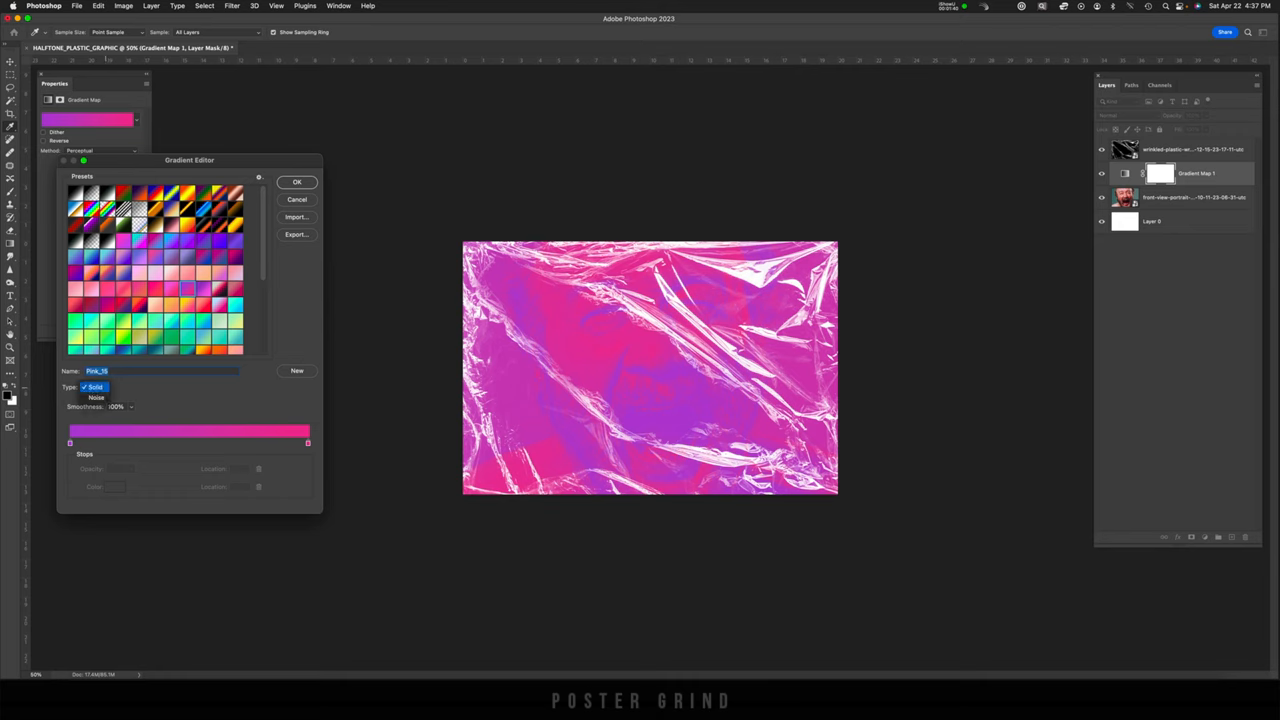
pyautogui.click(96, 398)
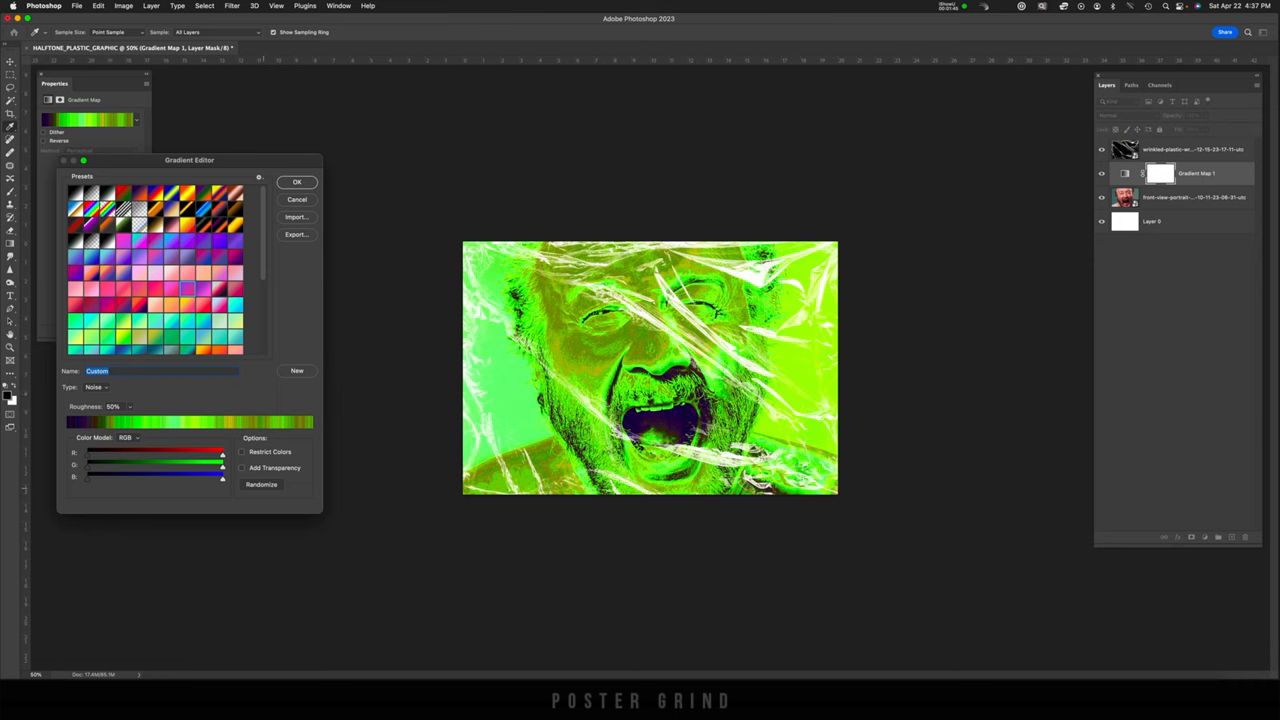
pyautogui.click(261, 485)
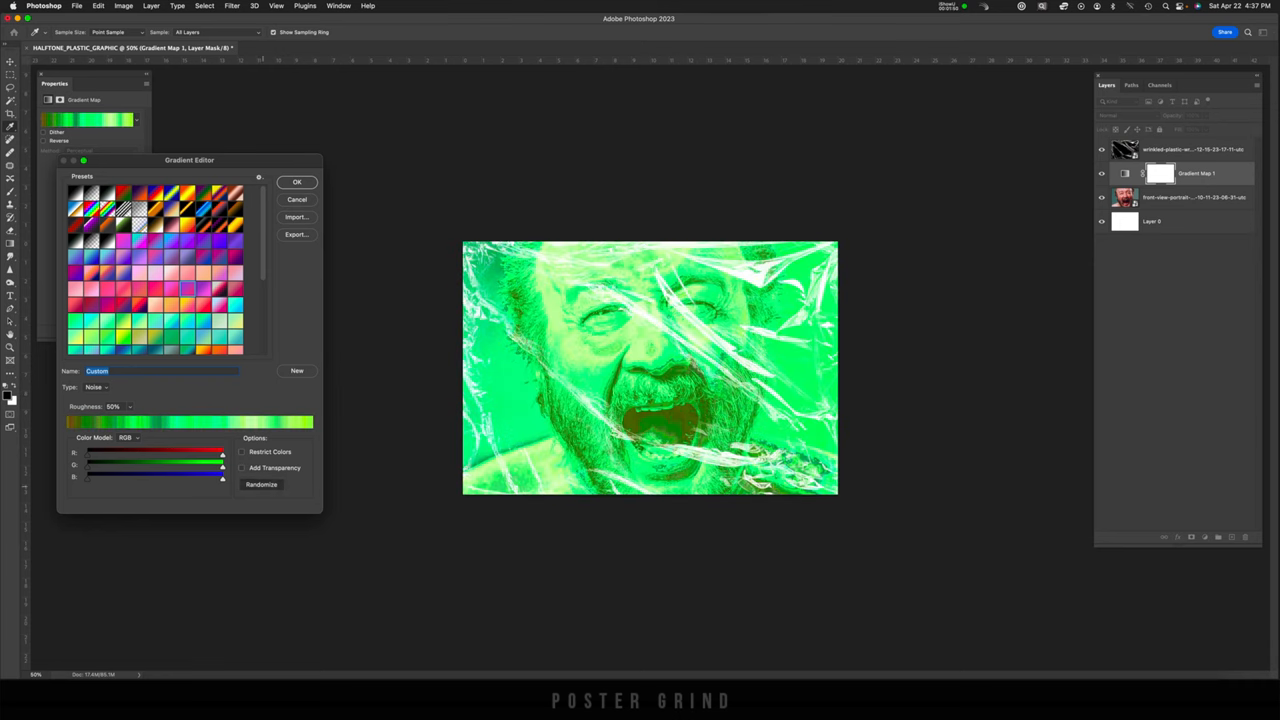
pyautogui.click(261, 485)
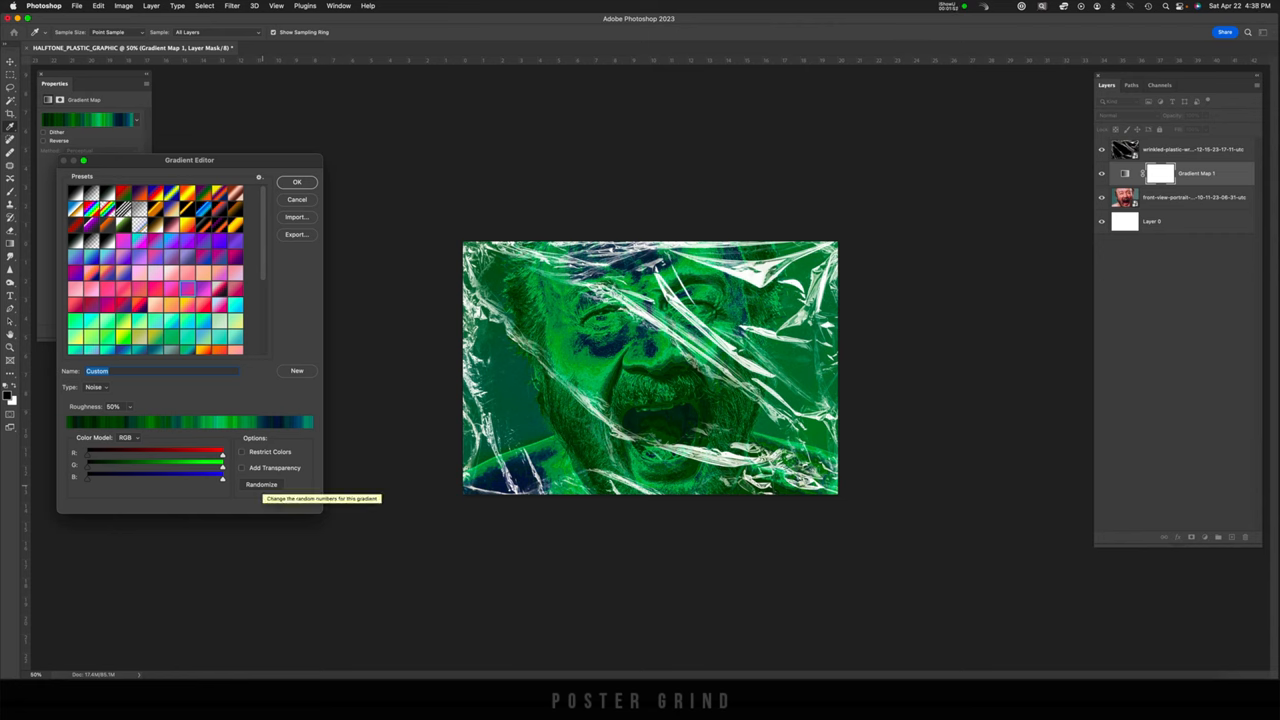
pyautogui.click(261, 484)
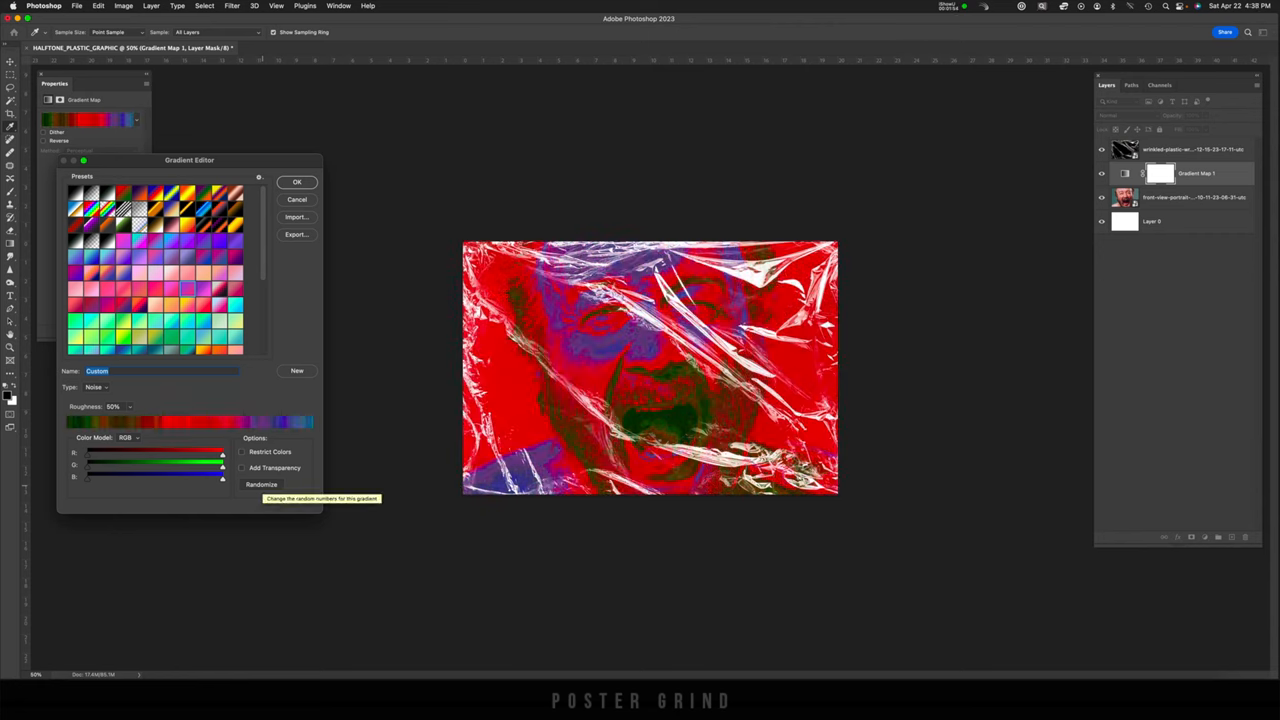
pyautogui.click(262, 484)
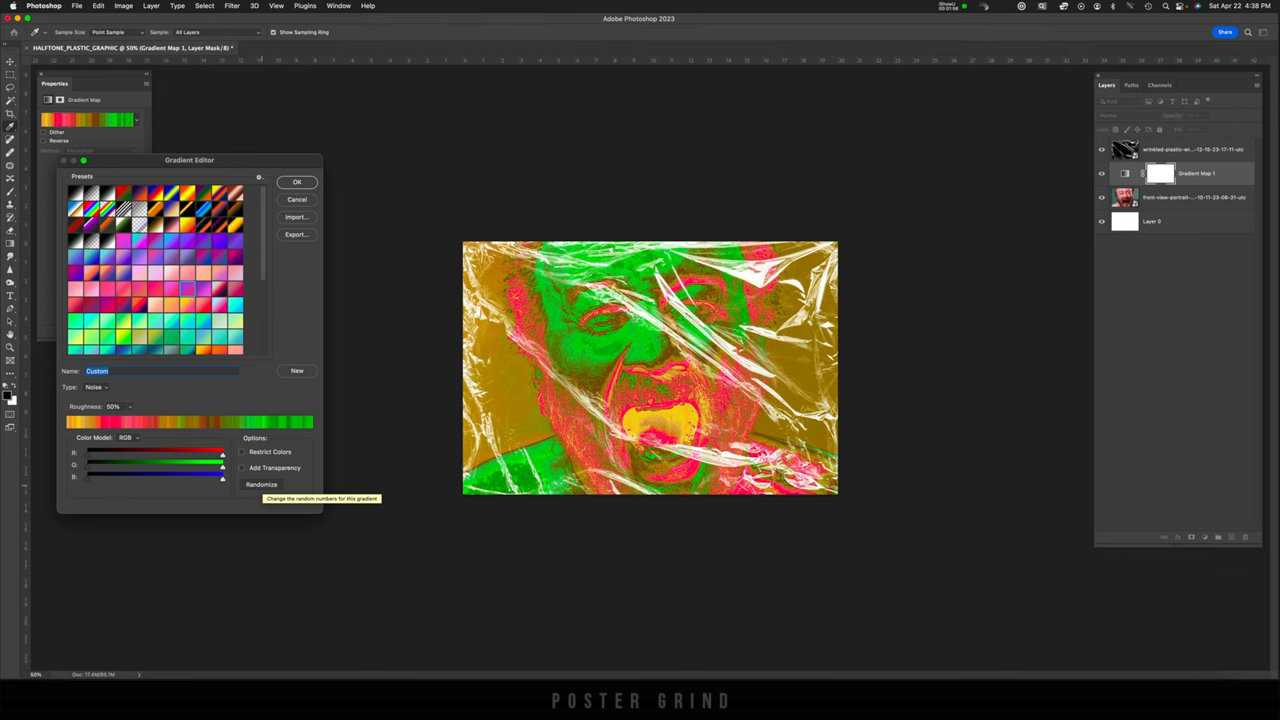
pyautogui.click(261, 484)
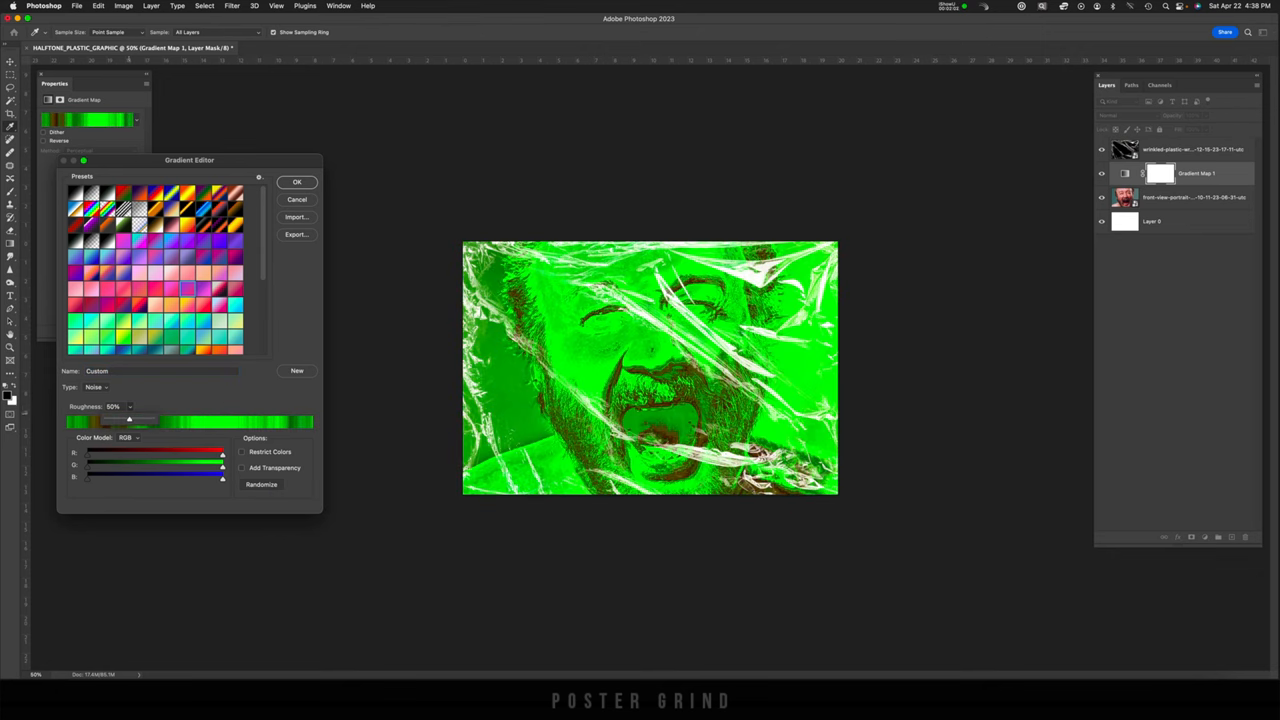
# Set the noise roughness to about 43% and randomize again for a muted green.
pyautogui.moveTo(129, 406); pyautogui.dragTo(150, 406)
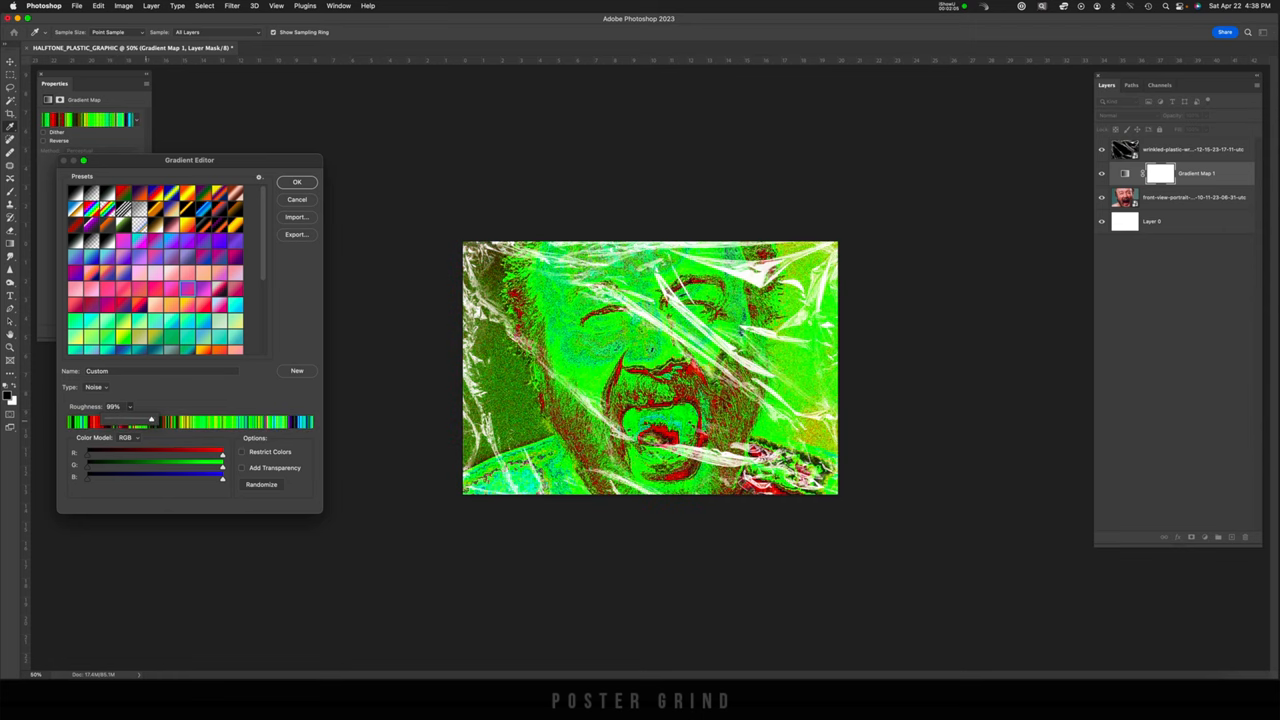
pyautogui.moveTo(150, 417); pyautogui.dragTo(128, 417)
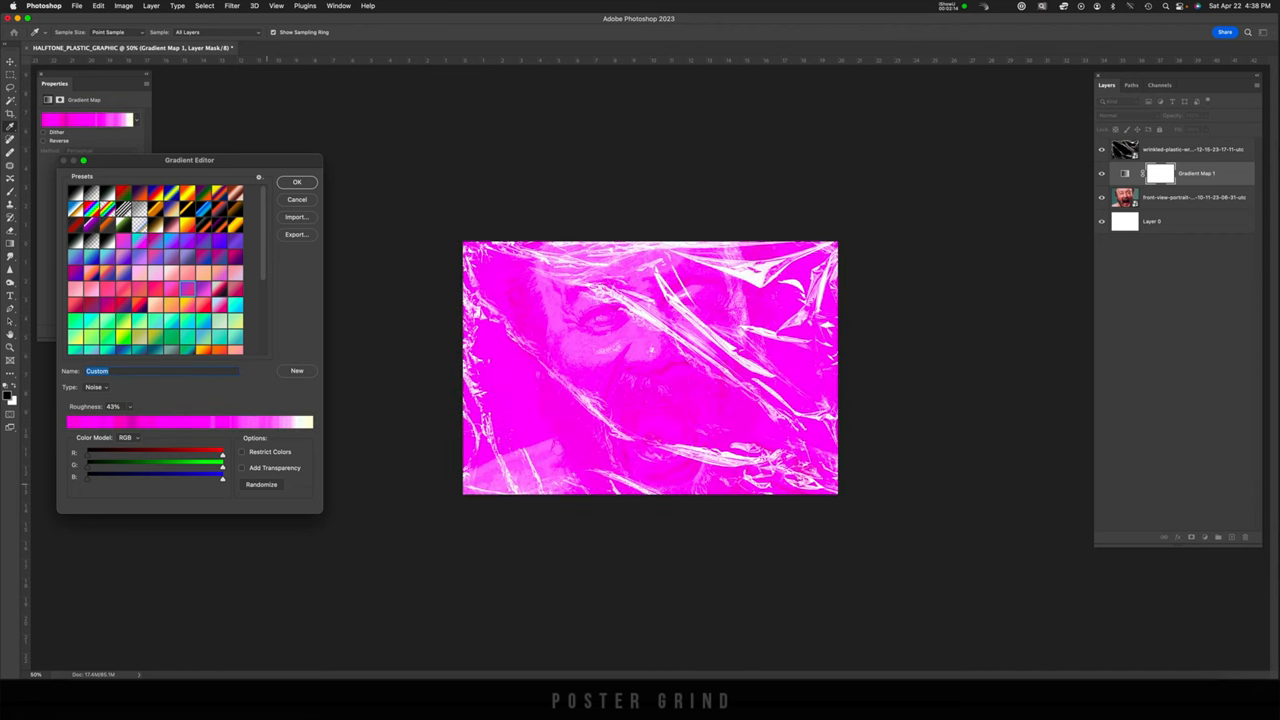
pyautogui.click(261, 484)
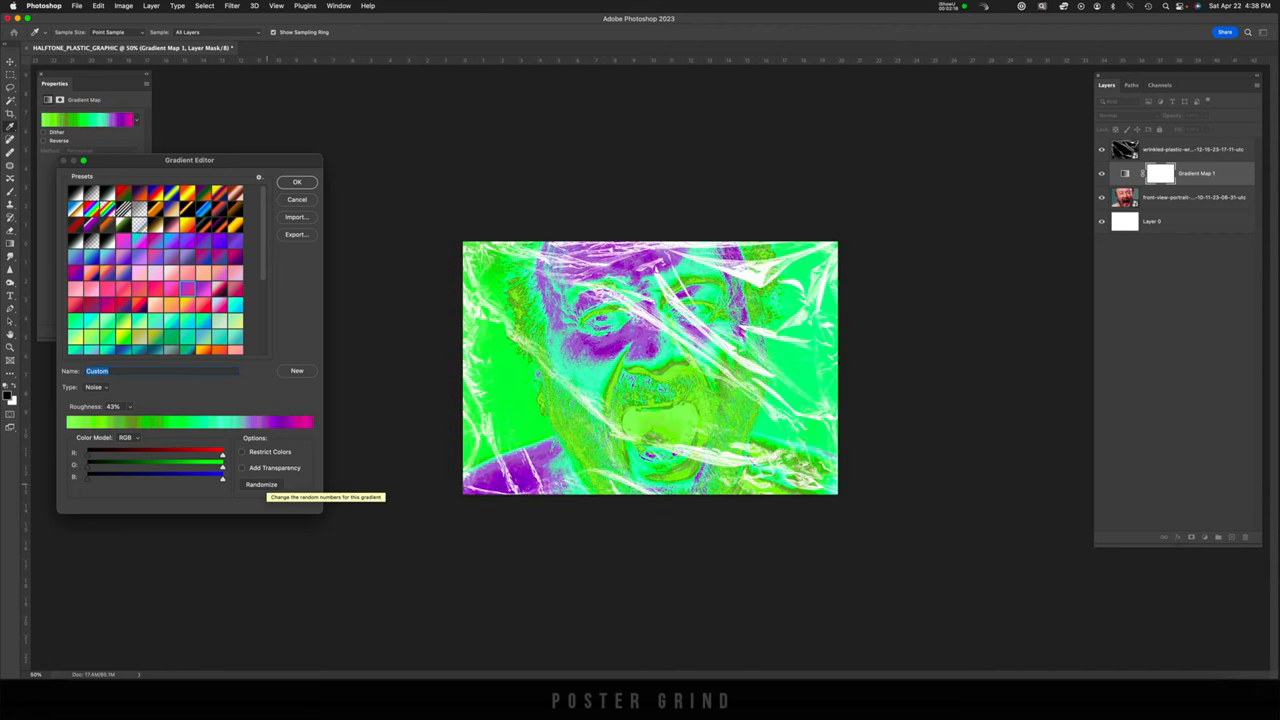
pyautogui.click(244, 452)
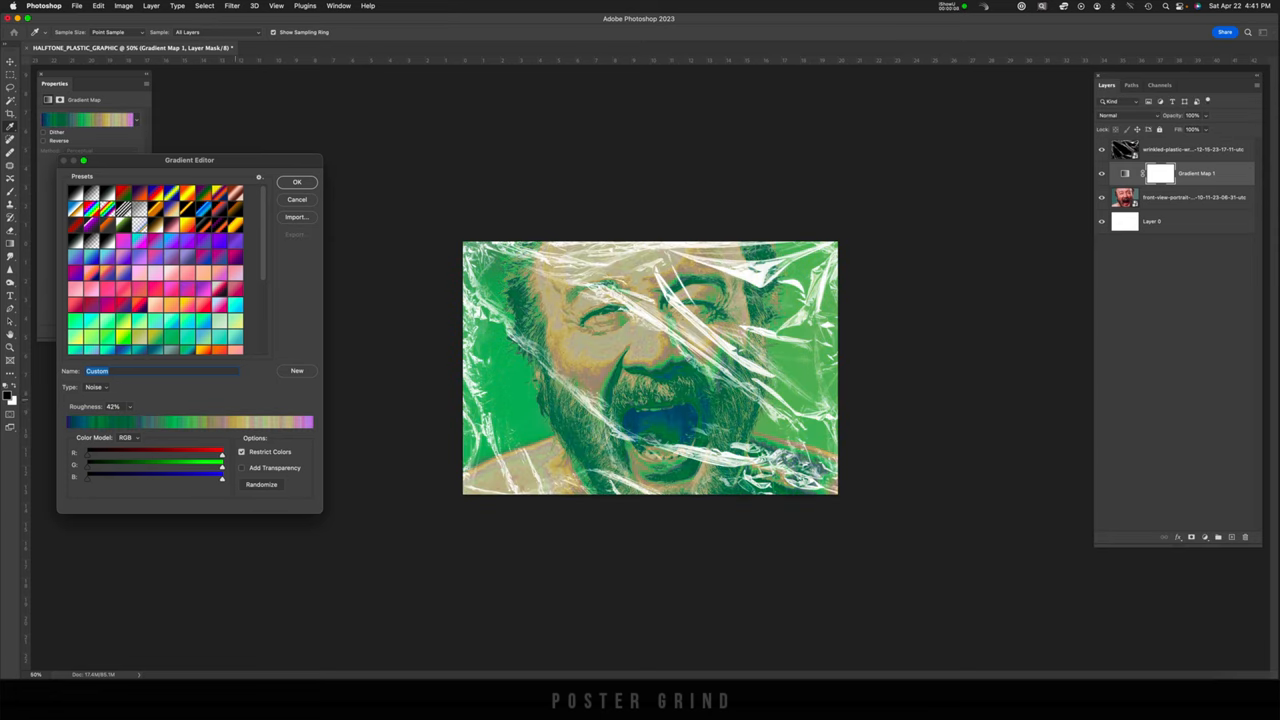
pyautogui.click(296, 182)
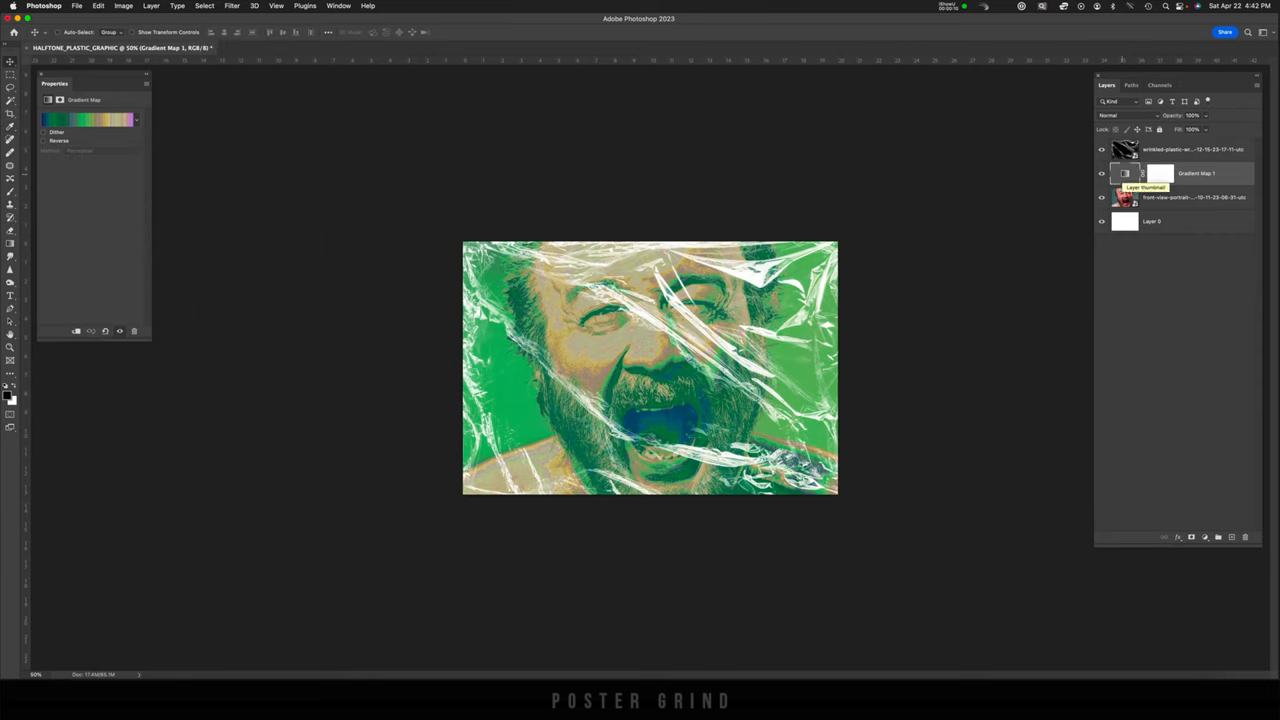
# Duplicate Gradient Map 1 and give the clipped copy the Hard Mix blend mode.
pyautogui.press('cmd+j')
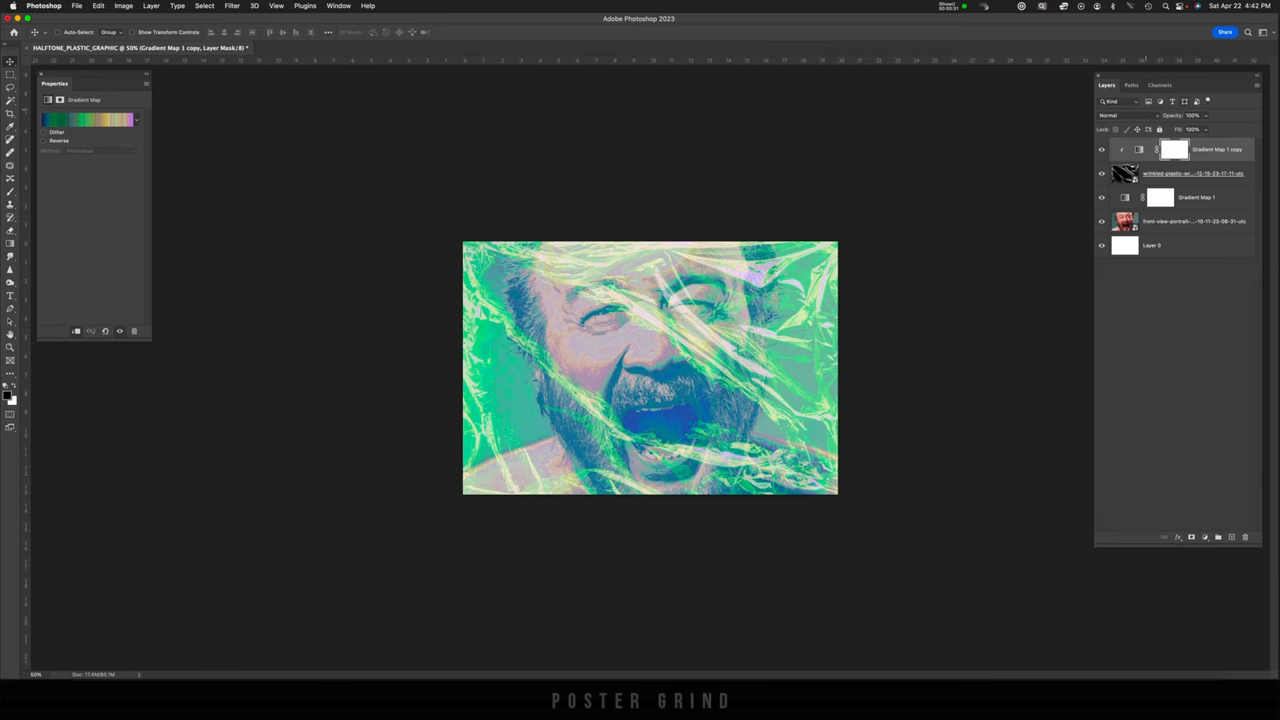
pyautogui.click(1119, 115)
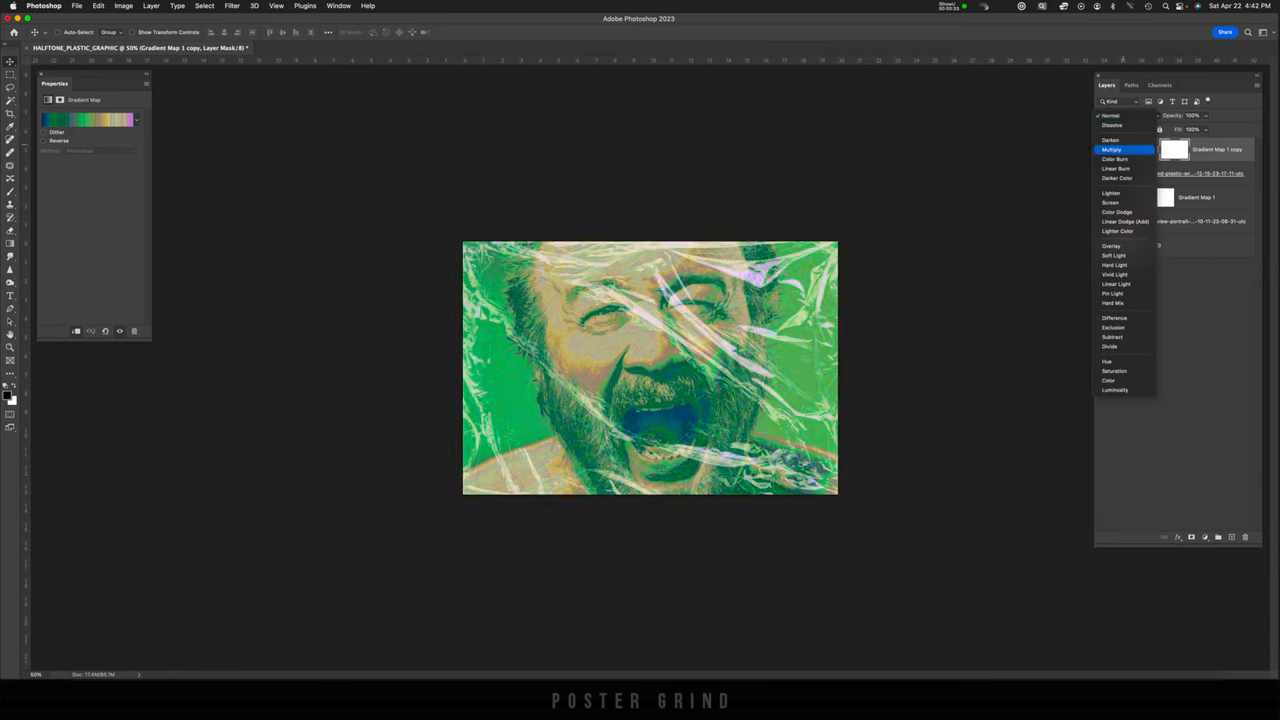
pyautogui.click(1109, 202)
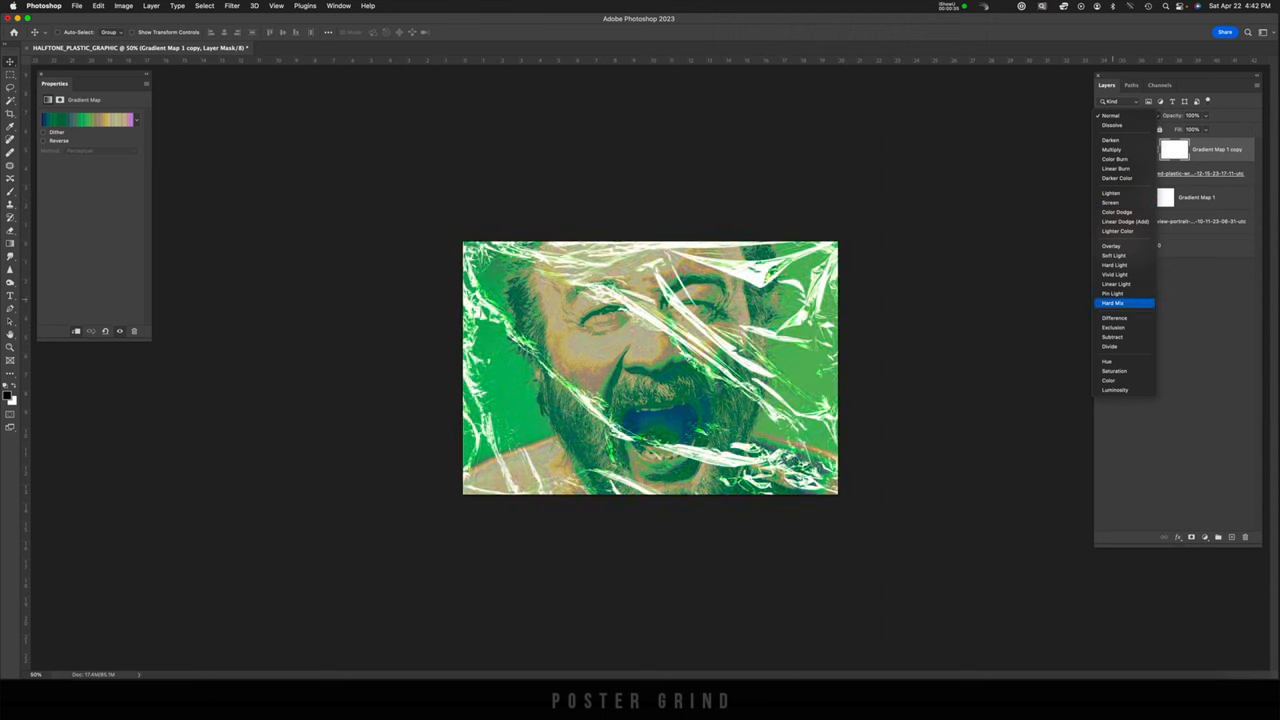
pyautogui.click(1114, 293)
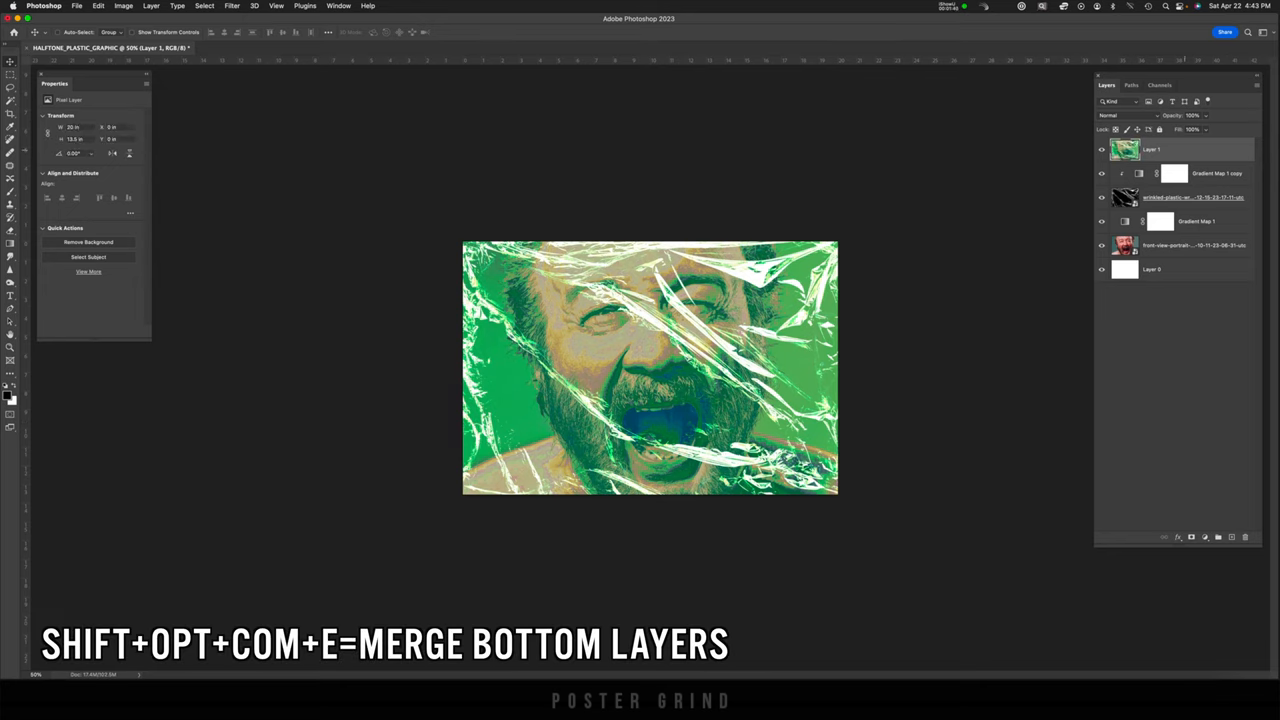
# Convert the stamped Layer 1 into a smart object.
pyautogui.rightClick(1165, 149)
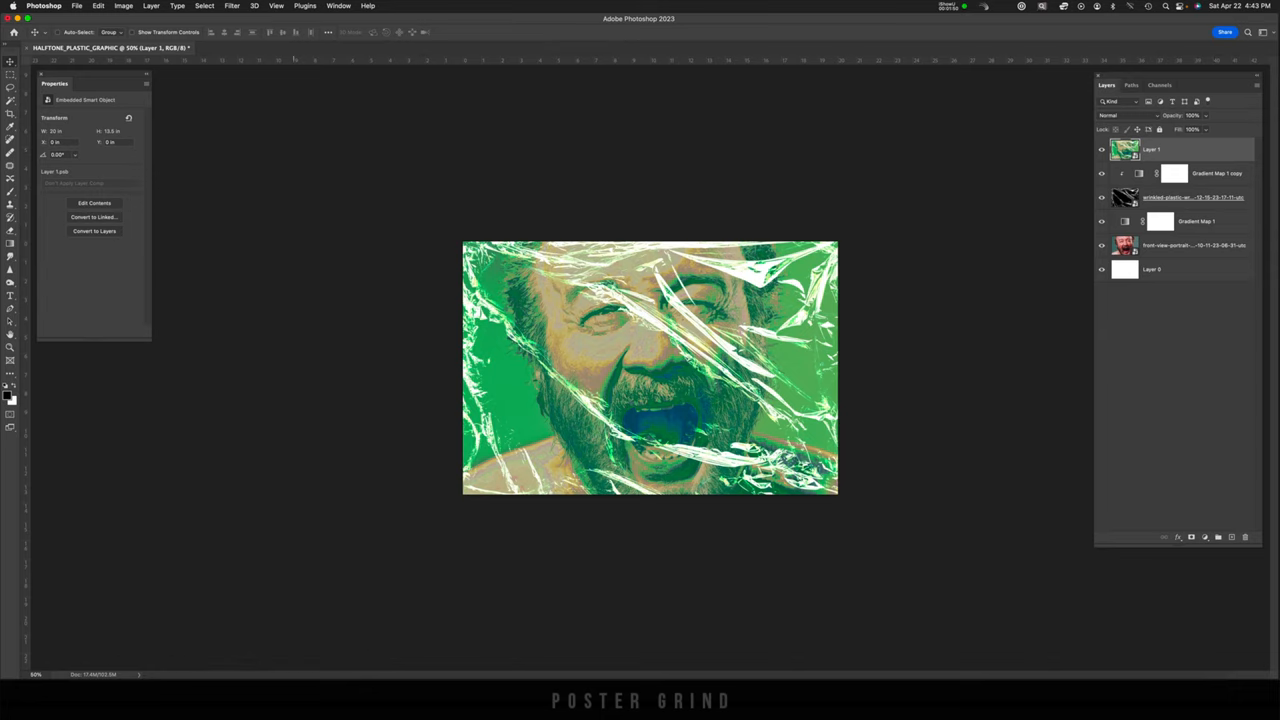
pyautogui.click(237, 6)
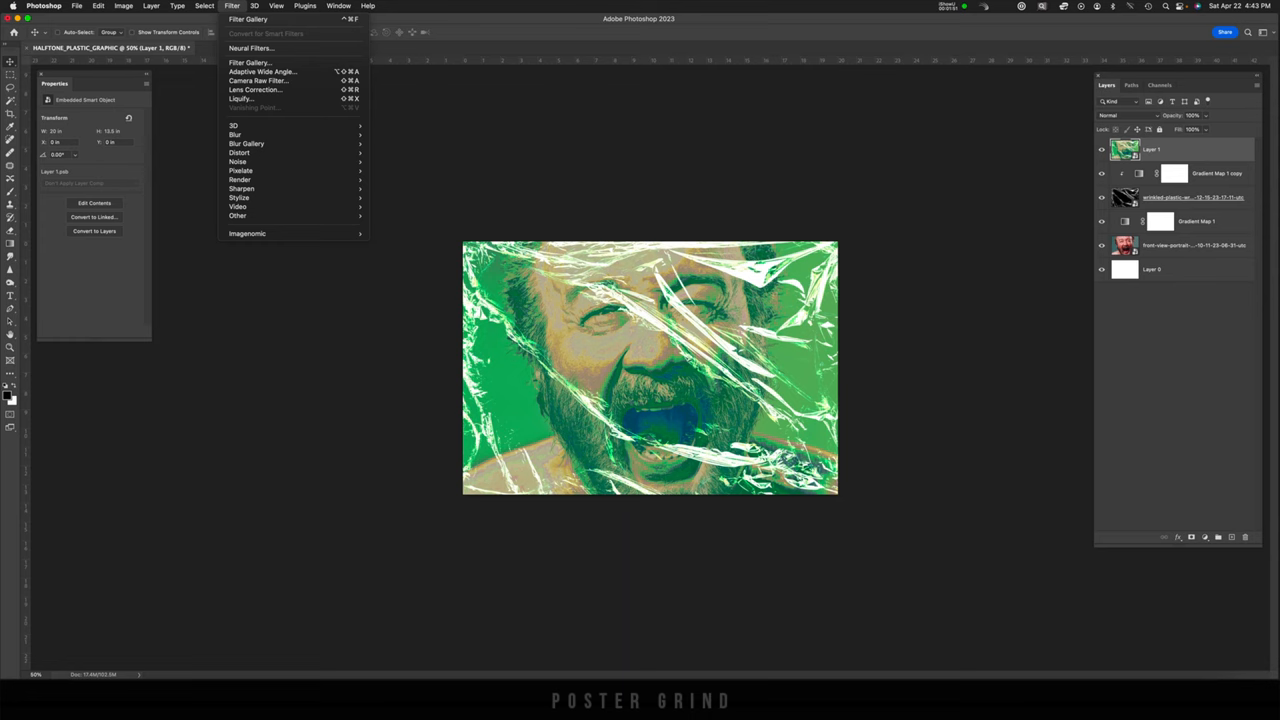
pyautogui.moveTo(270, 75)
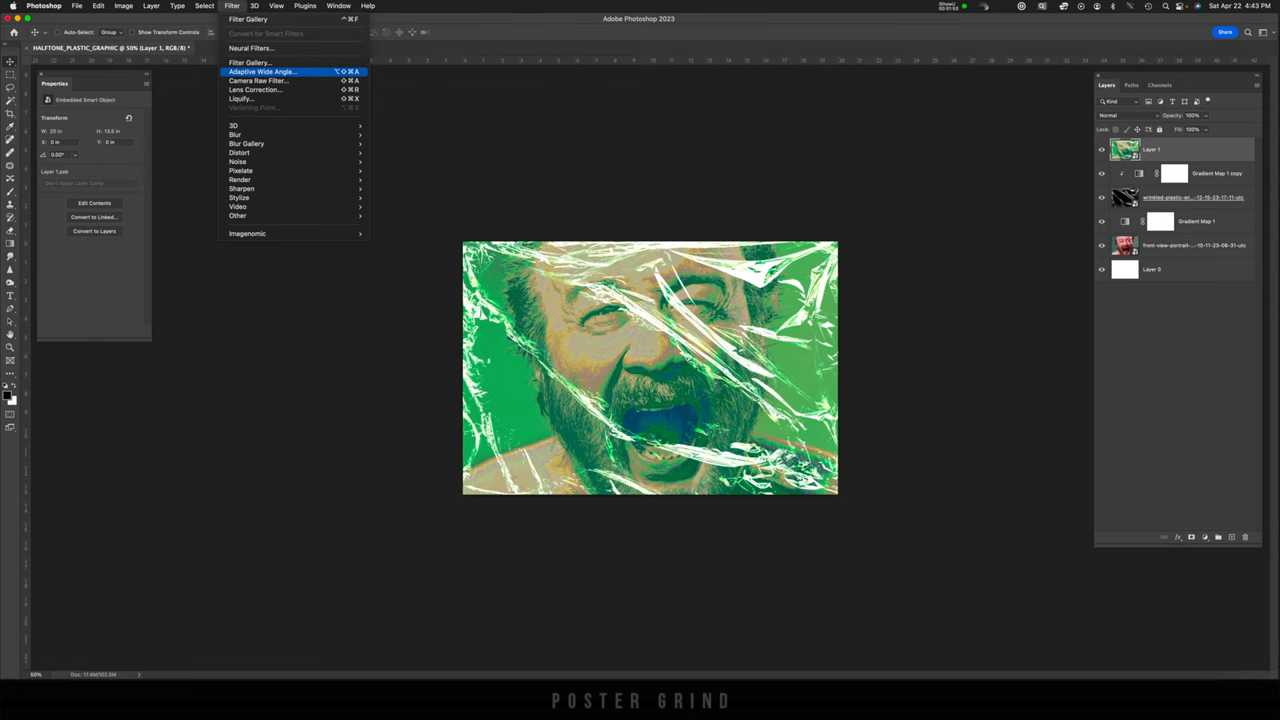
# Apply Filter Gallery with Dot Halftone Pattern (contrast 5) plus Grain (69/63).
pyautogui.click(250, 62)
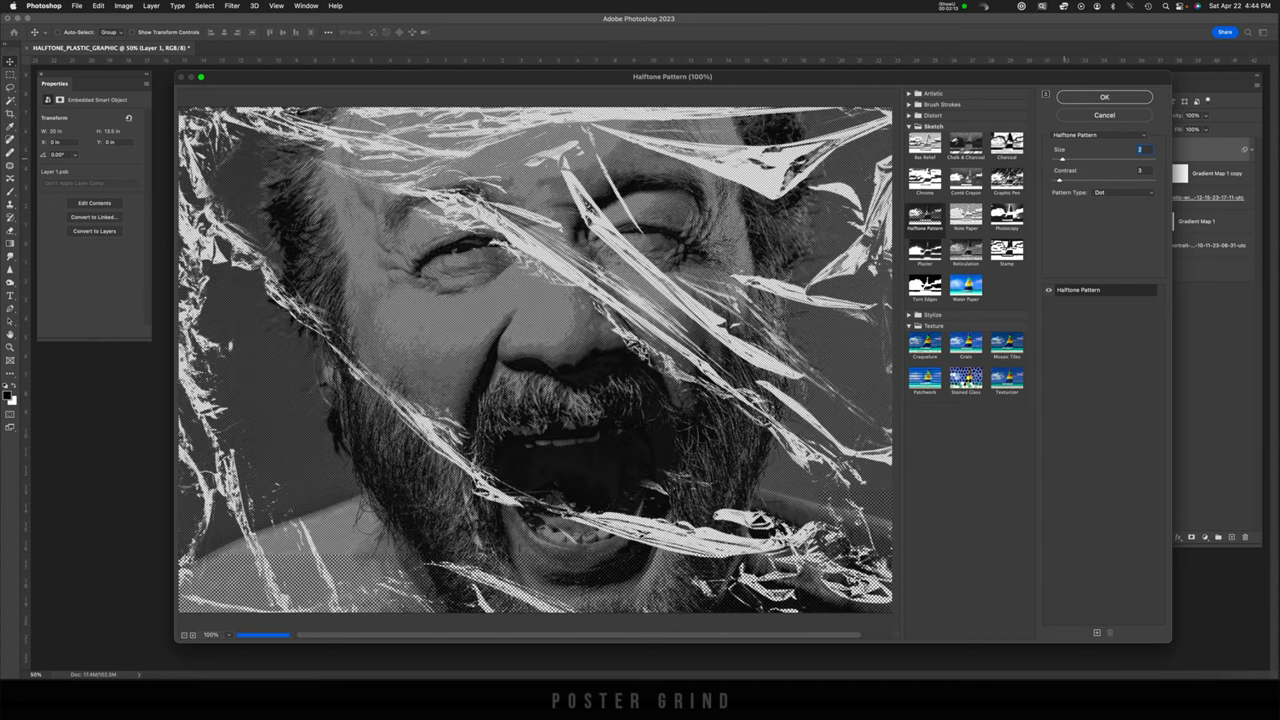
pyautogui.click(1120, 192)
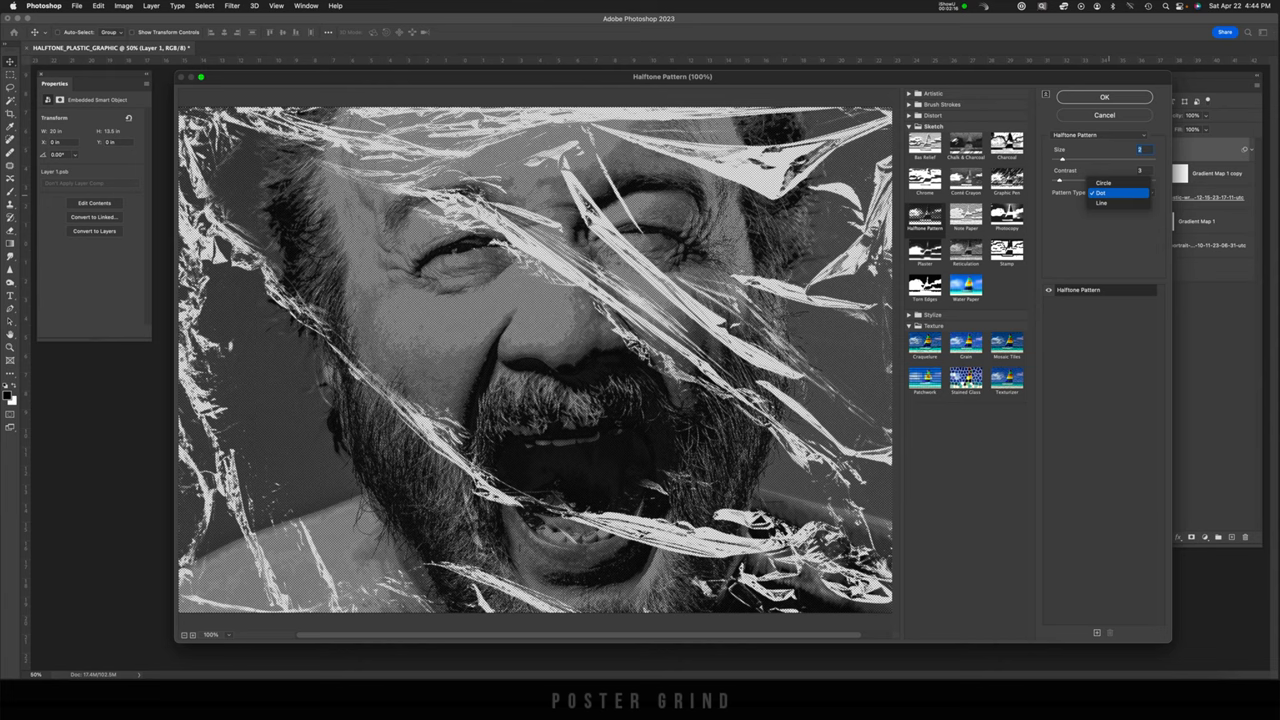
pyautogui.click(1115, 193)
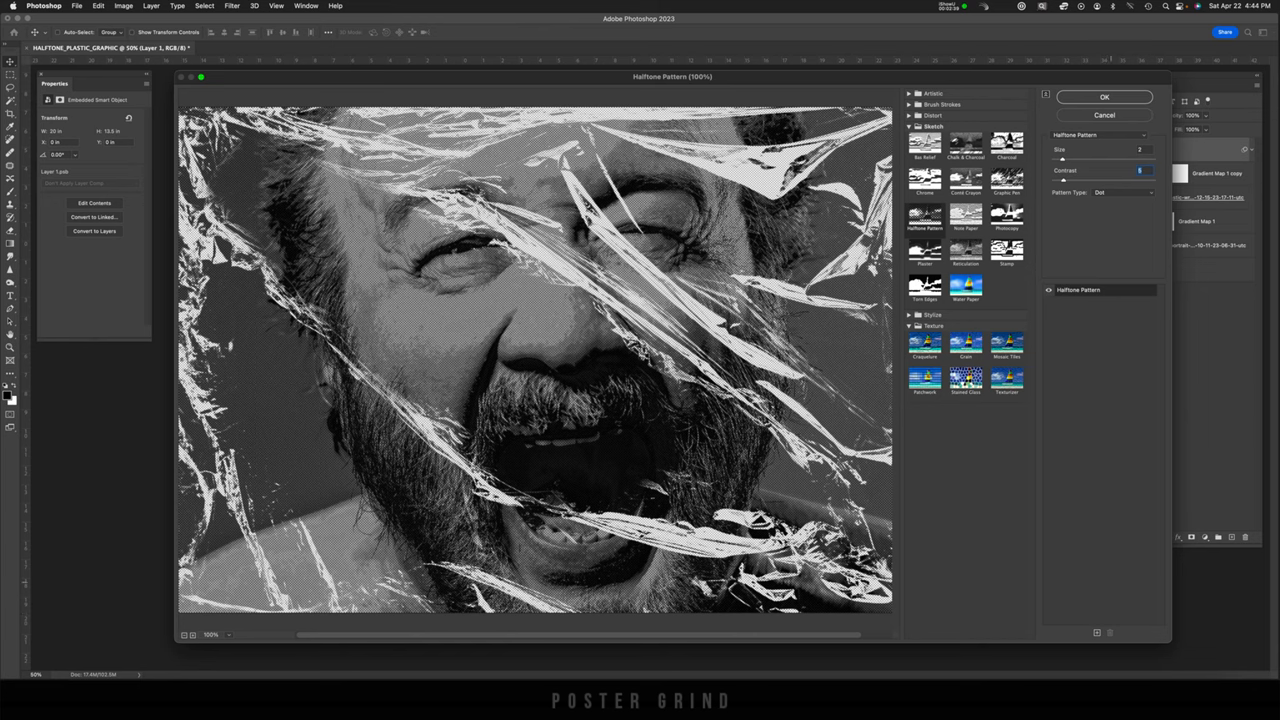
pyautogui.moveTo(1093, 634)
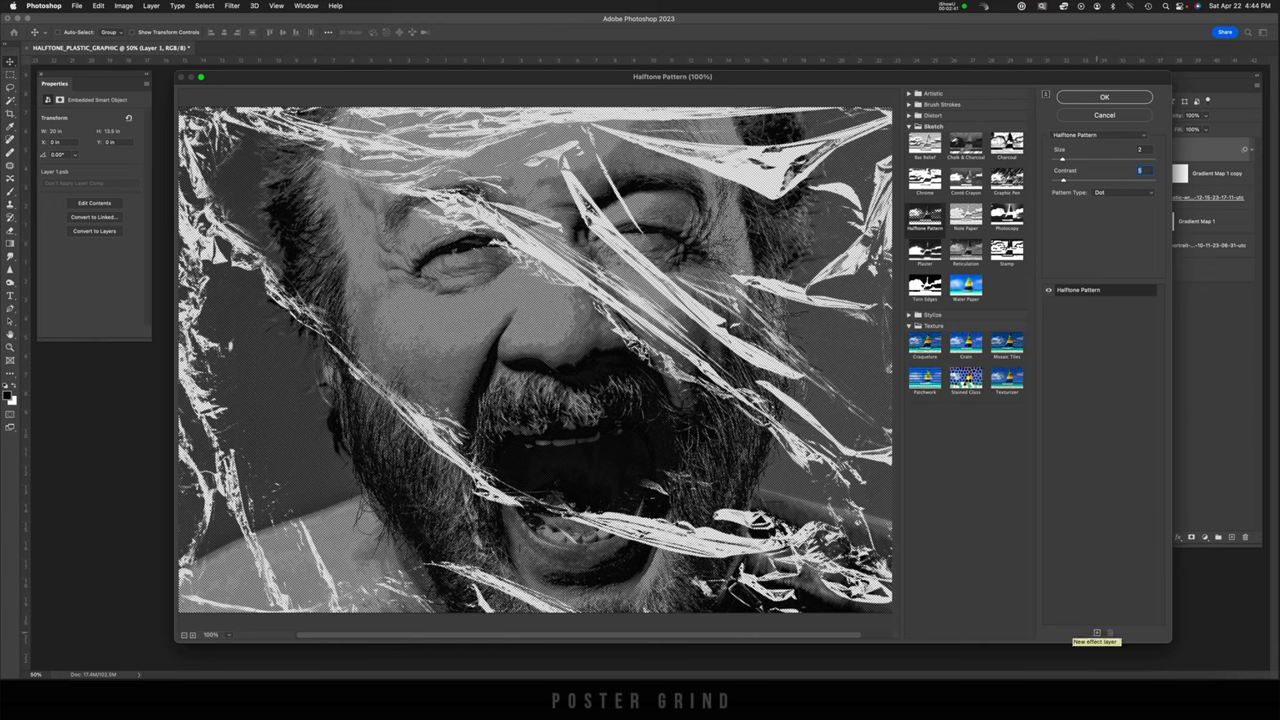
pyautogui.click(1092, 632)
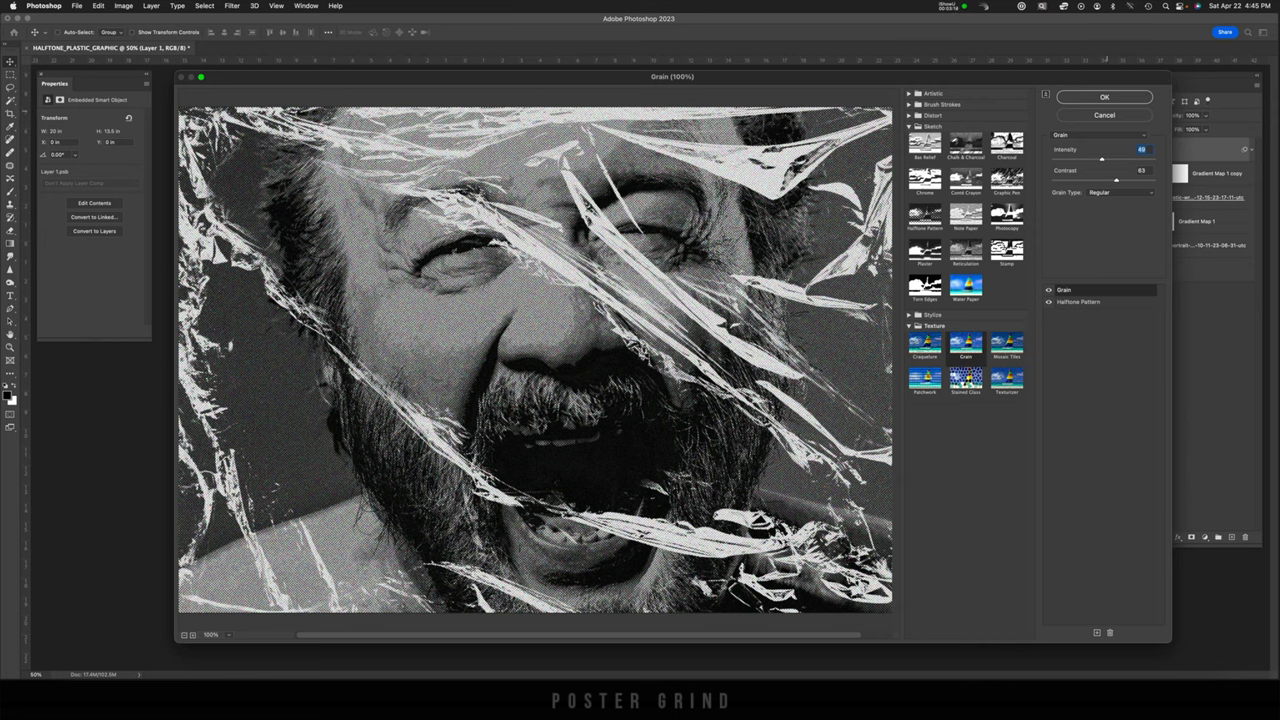
pyautogui.click(1112, 97)
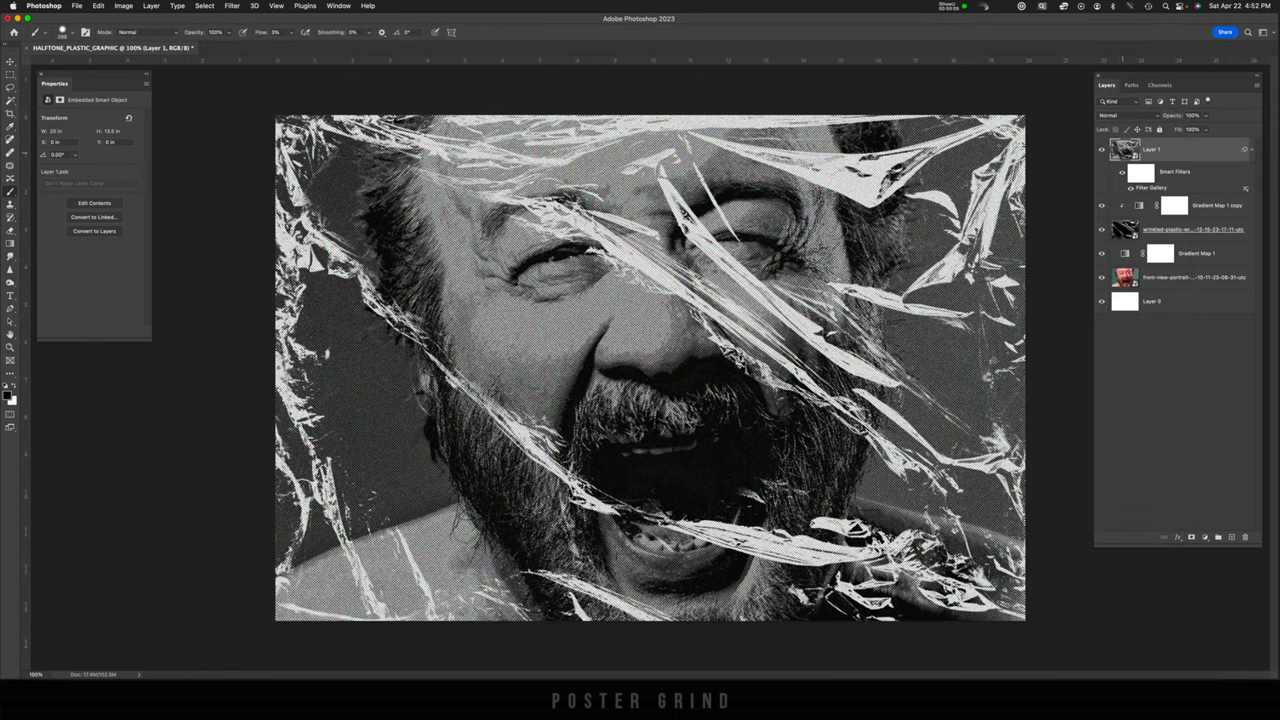
# Set Layer 1 to Color Burn and split the Underlying Layer Blend If sliders.
pyautogui.click(1113, 114)
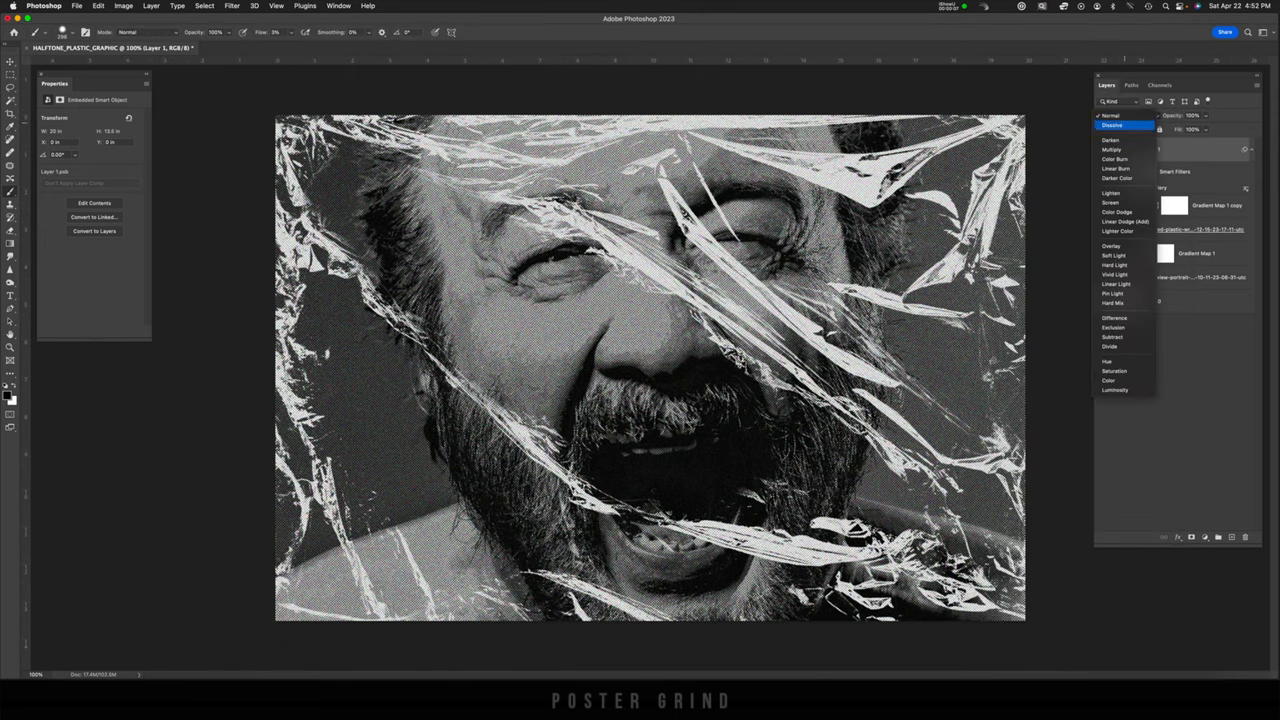
pyautogui.click(1111, 149)
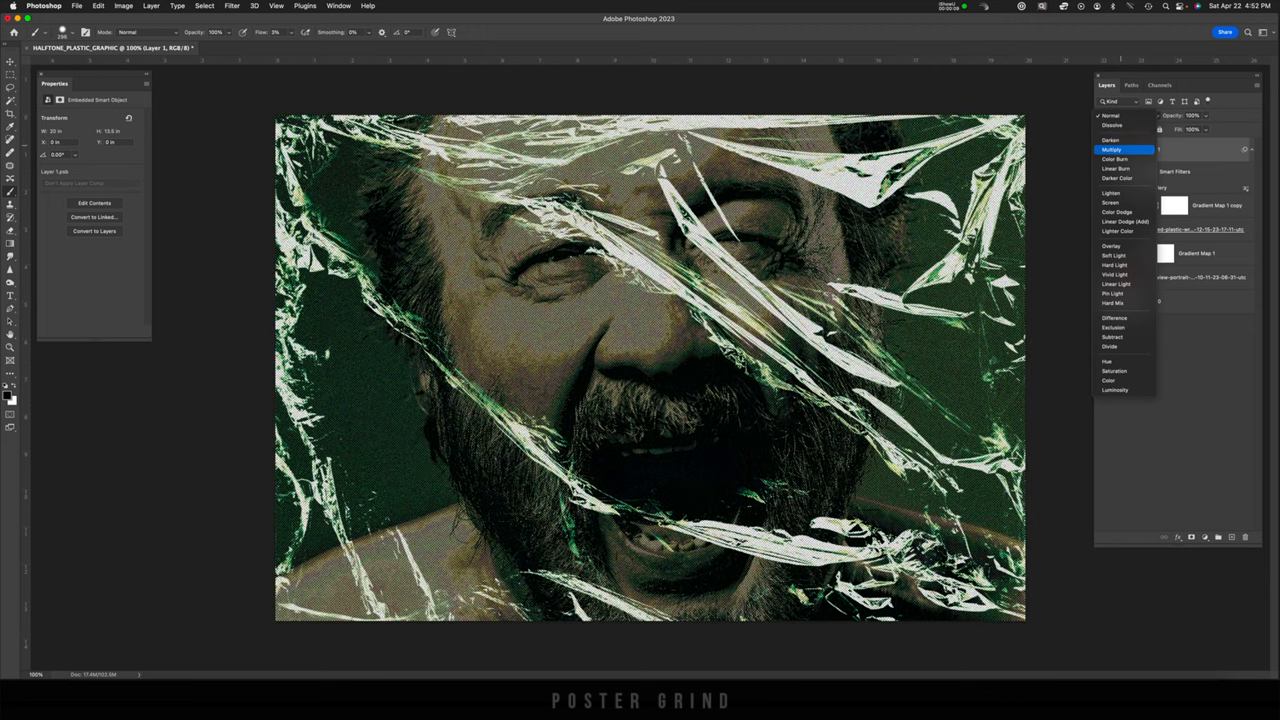
pyautogui.click(1109, 159)
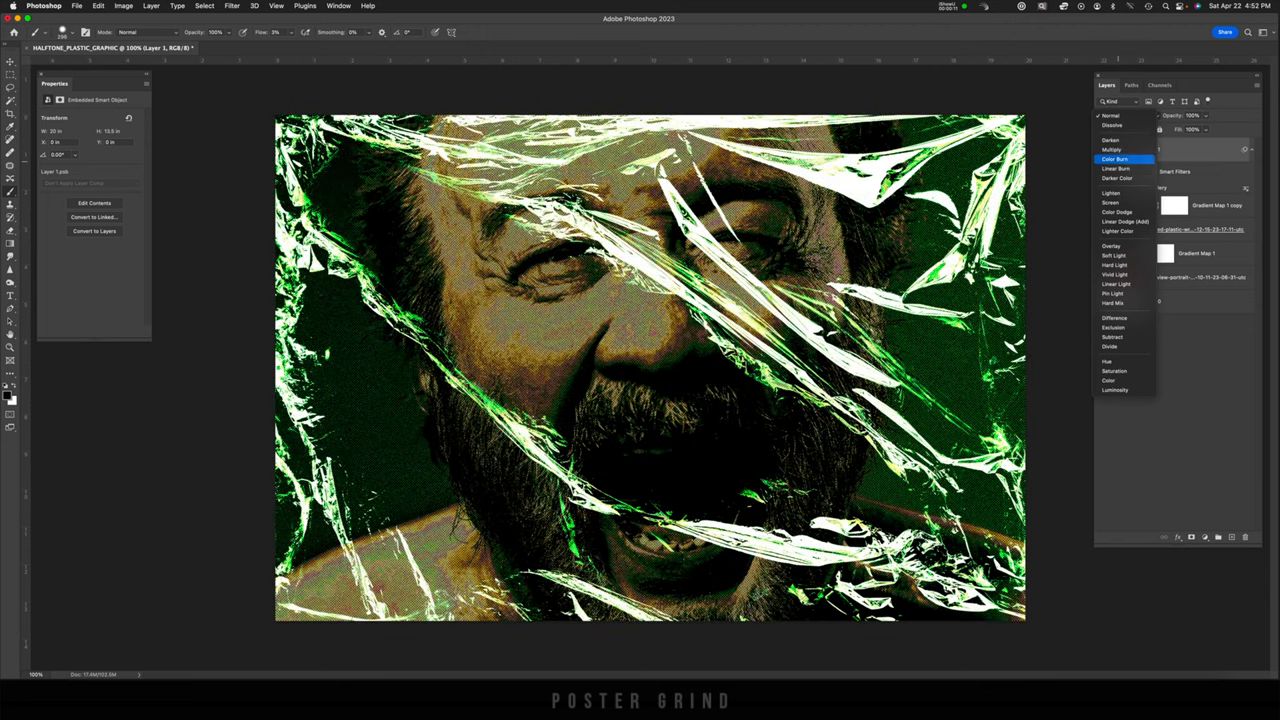
pyautogui.click(1115, 159)
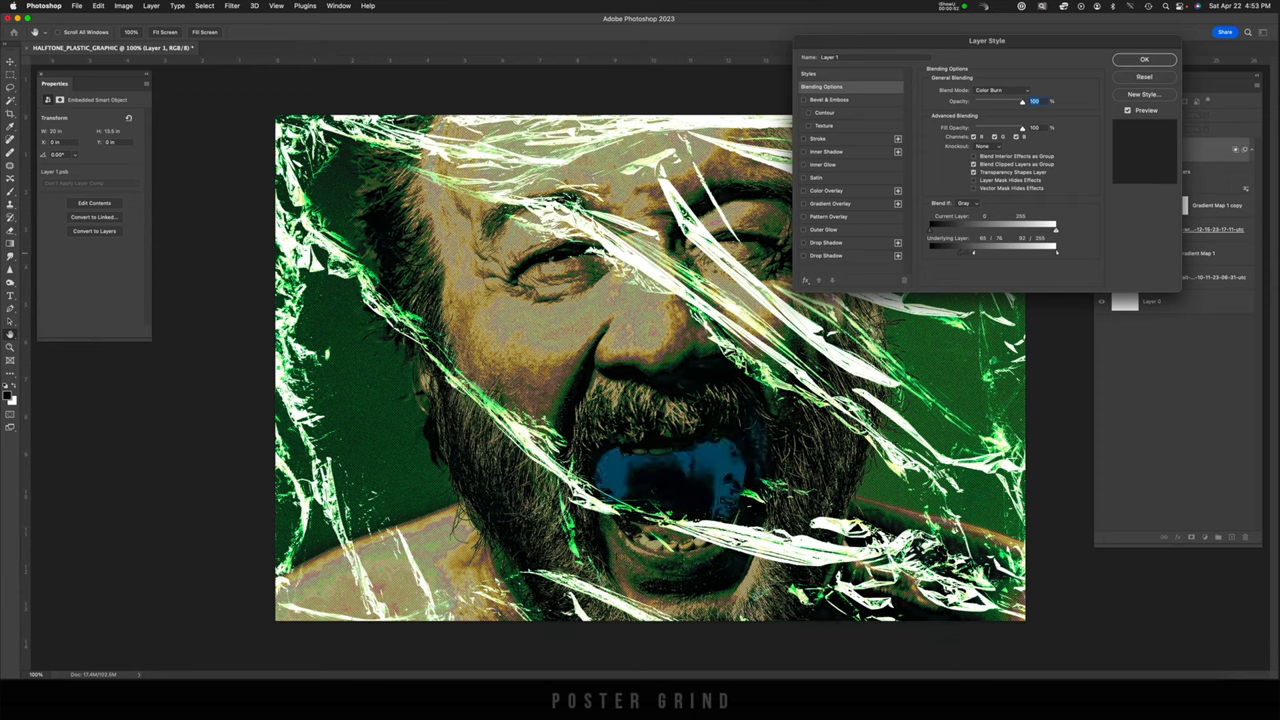
pyautogui.click(1141, 60)
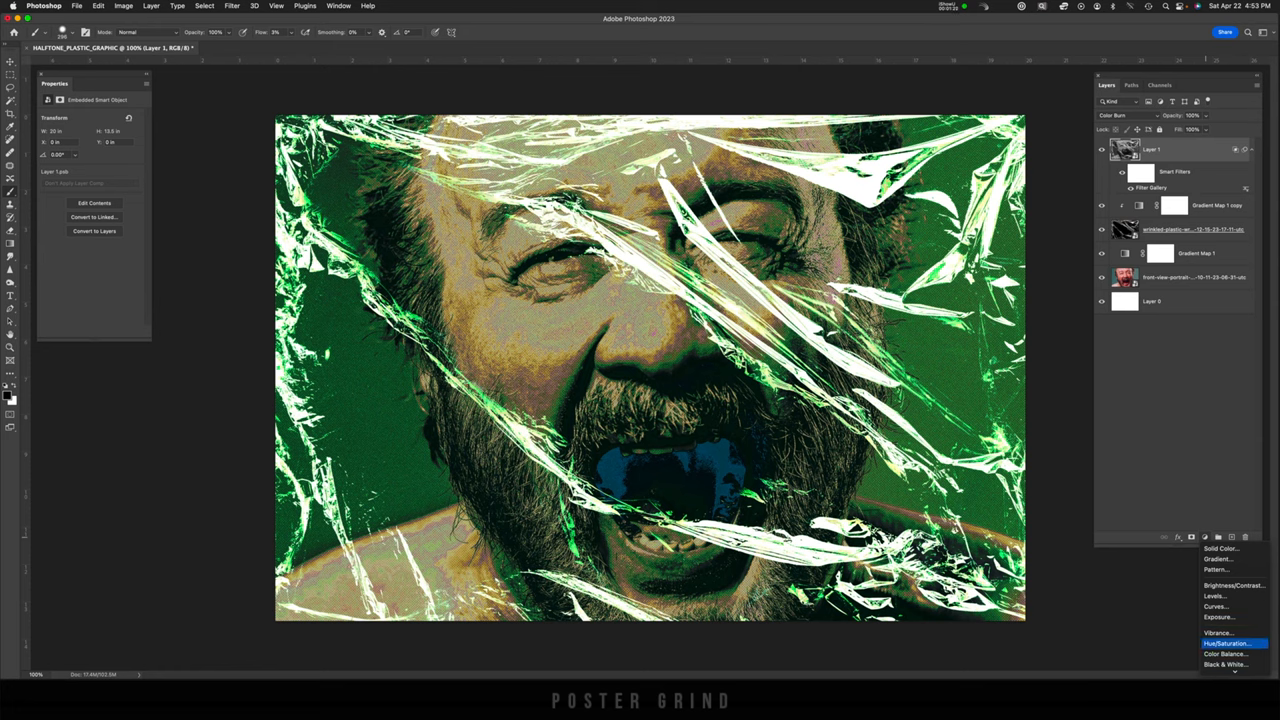
# Add a Hue/Saturation adjustment layer with the Hue slider settled around +7.
pyautogui.click(1224, 640)
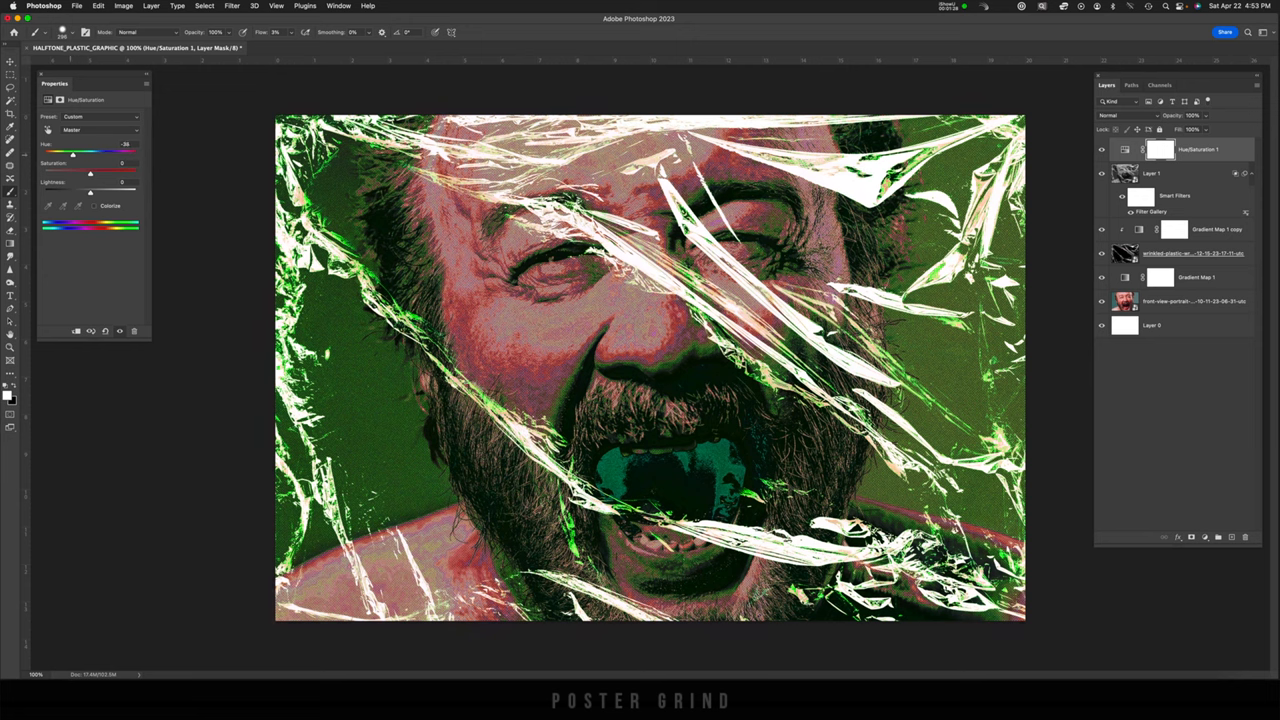
pyautogui.moveTo(73, 152); pyautogui.dragTo(96, 152)
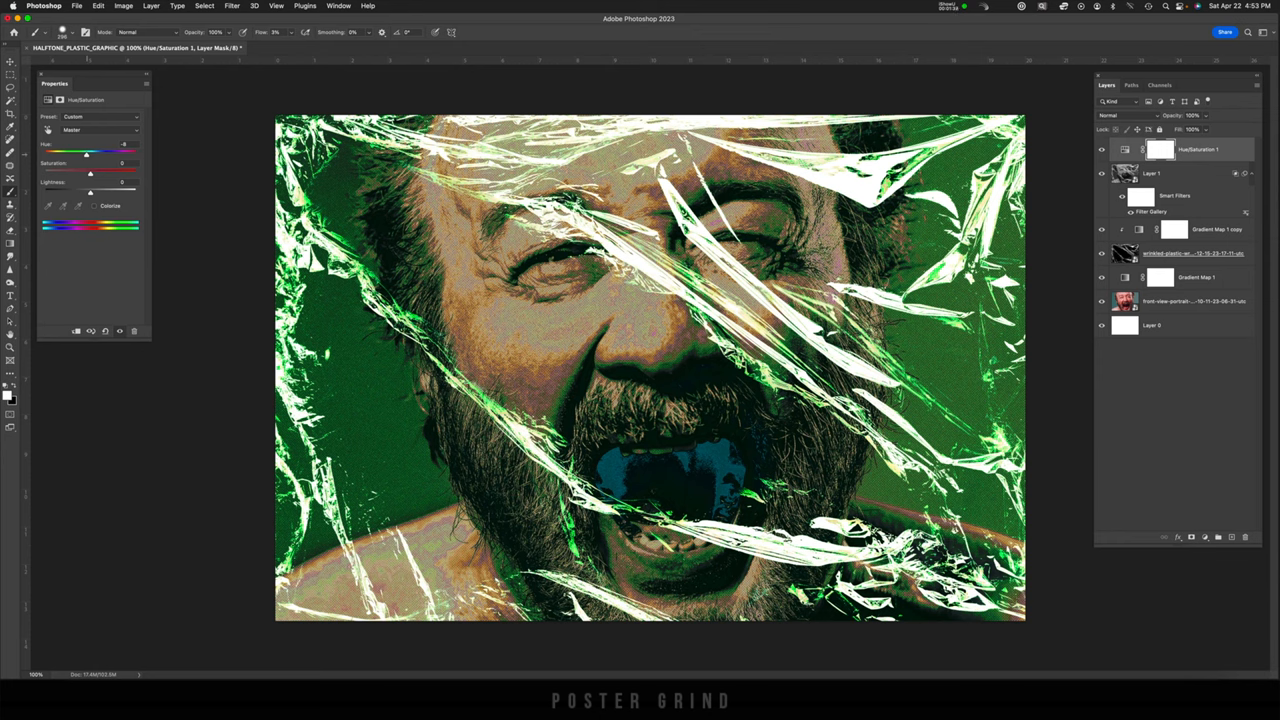
pyautogui.moveTo(85, 152); pyautogui.dragTo(92, 152)
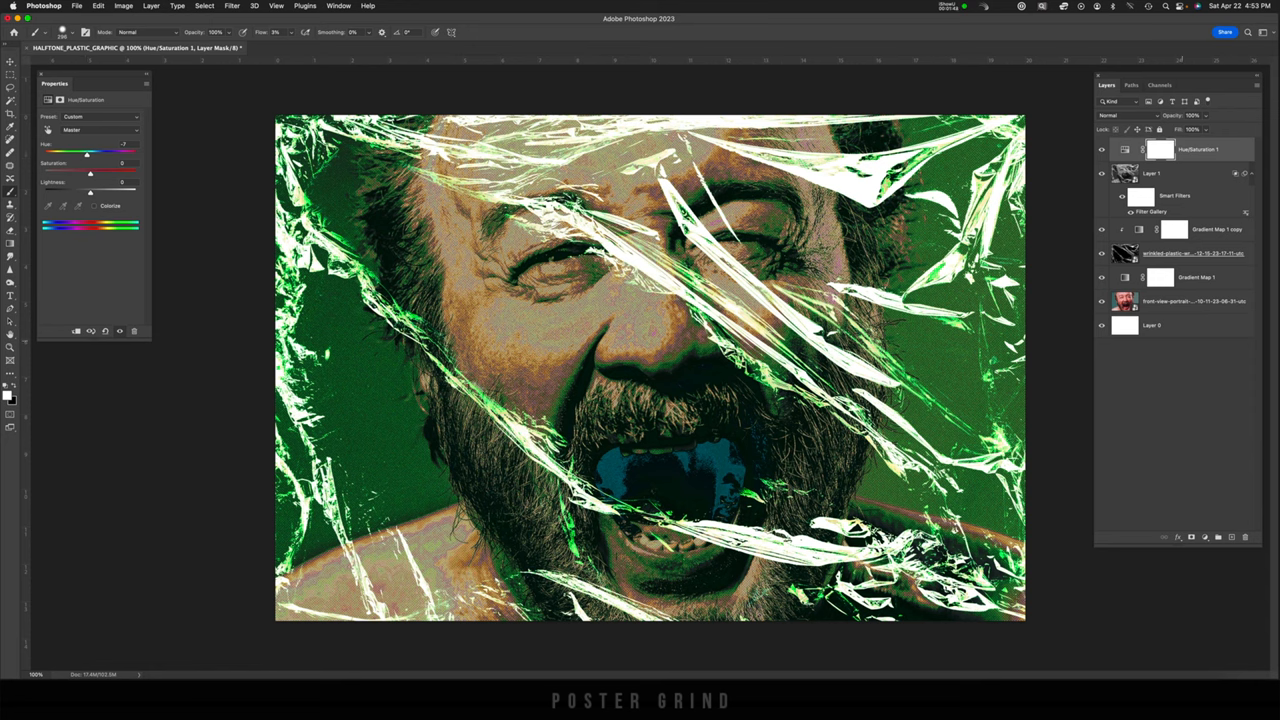
pyautogui.click(1203, 537)
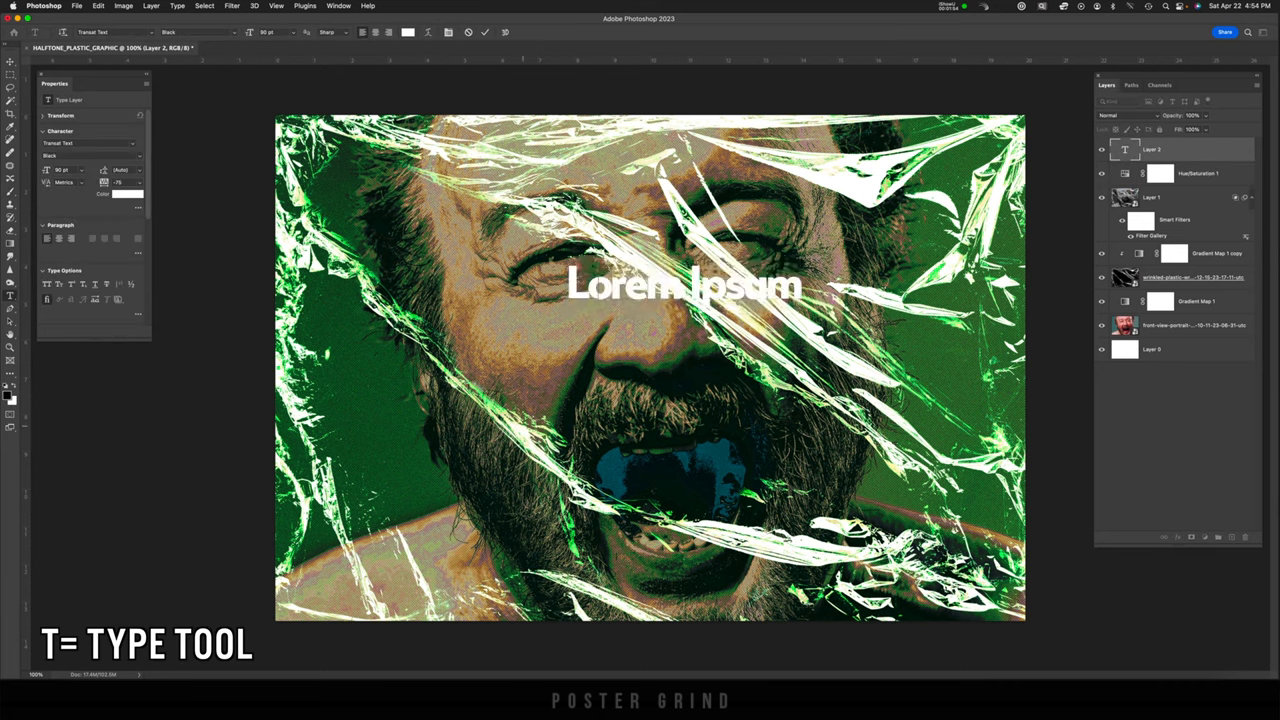
# Type 'GRIND' over the face and faintly blend it using split Underlying Layer Blend If sliders.
pyautogui.write('GRIND')
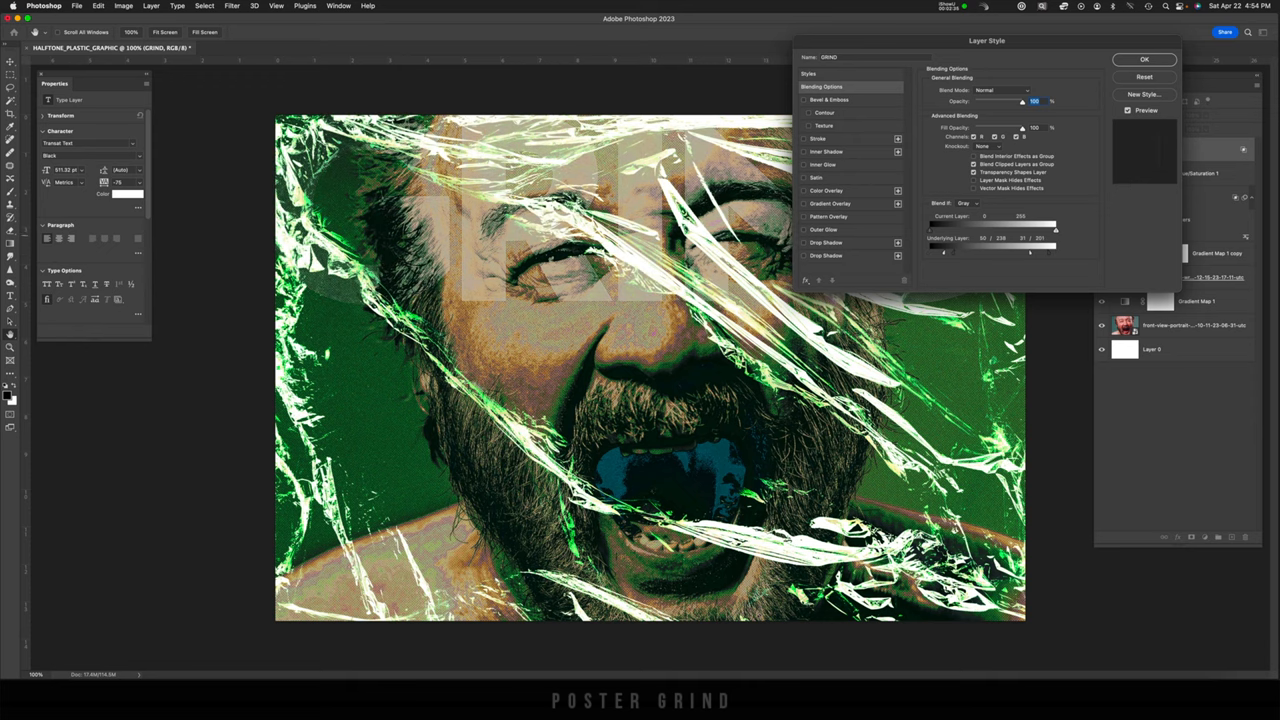
pyautogui.click(1142, 60)
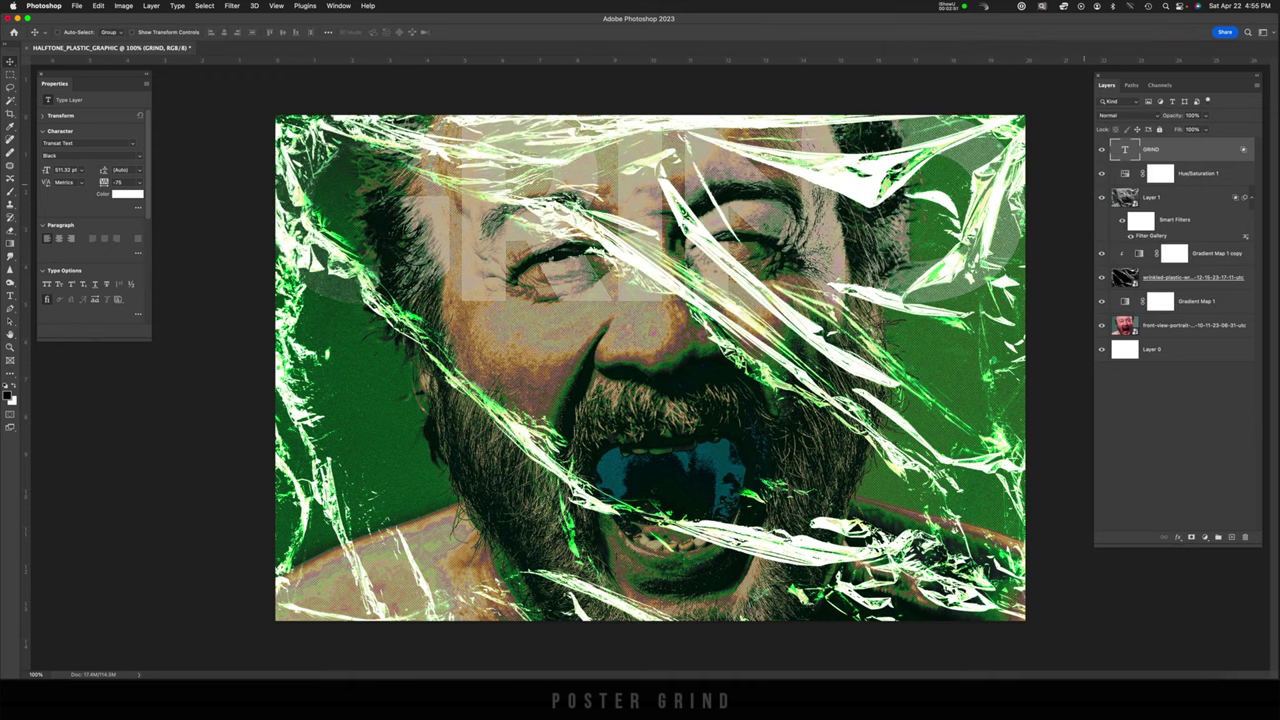